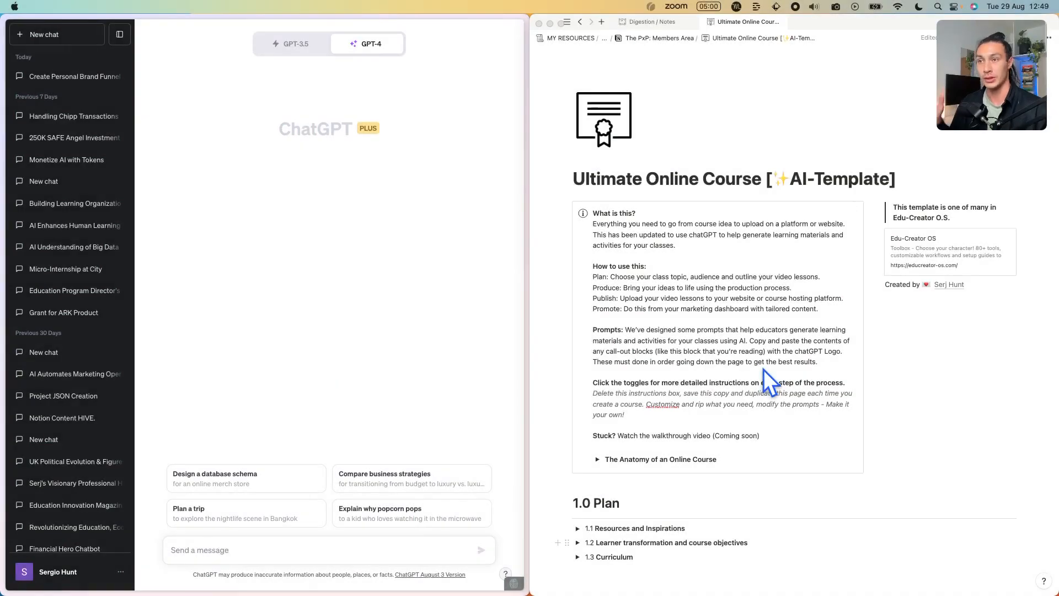
pyautogui.moveTo(819, 166)
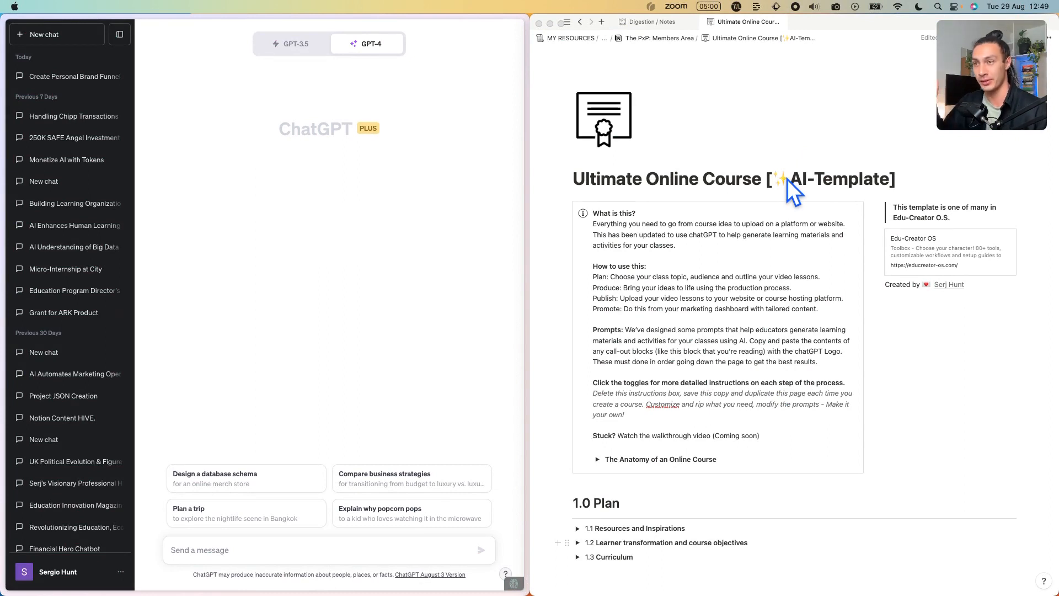
# Step: Expand the anatomy of an online course notes, read them, then collapse them
pyautogui.scroll(-3)
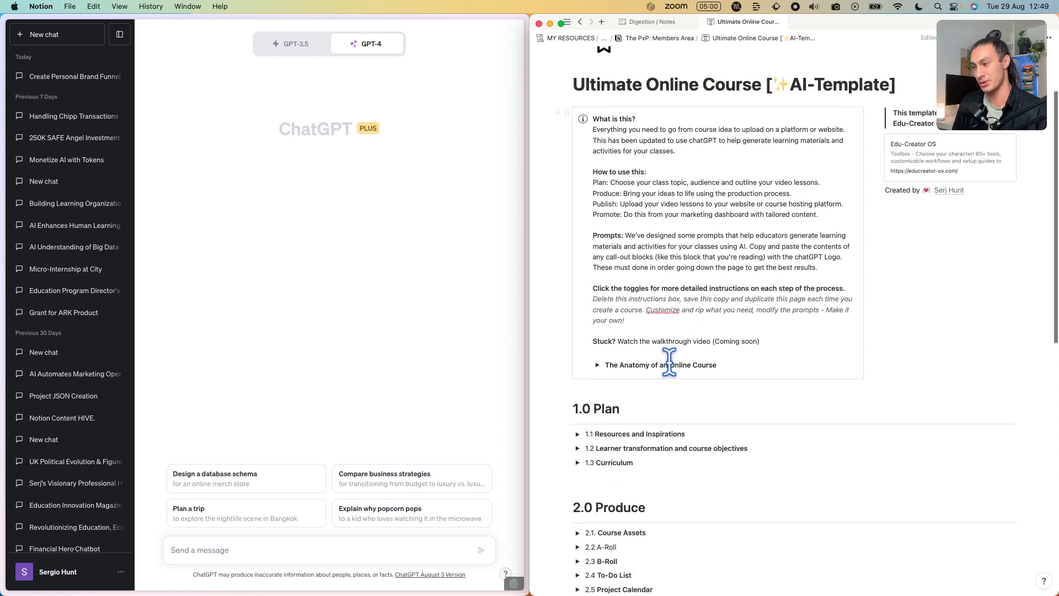
pyautogui.click(596, 364)
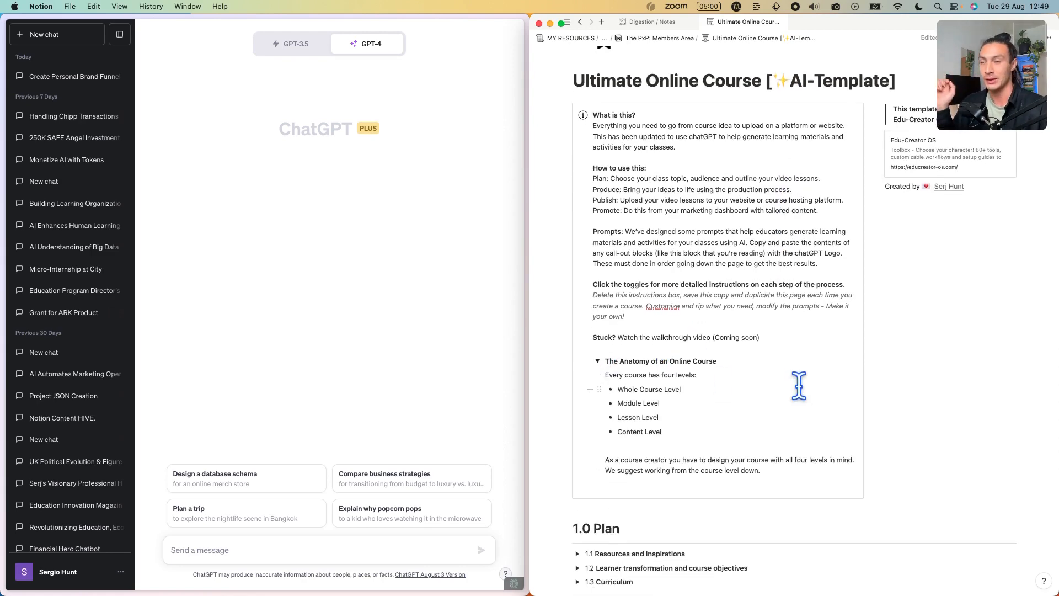
pyautogui.scroll(-3)
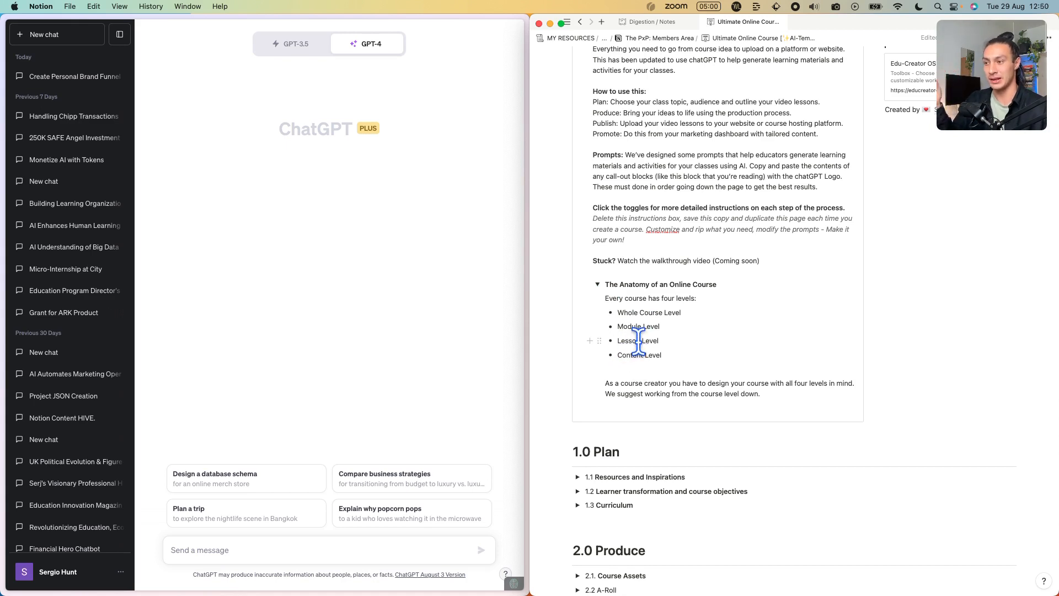
pyautogui.moveTo(663, 321)
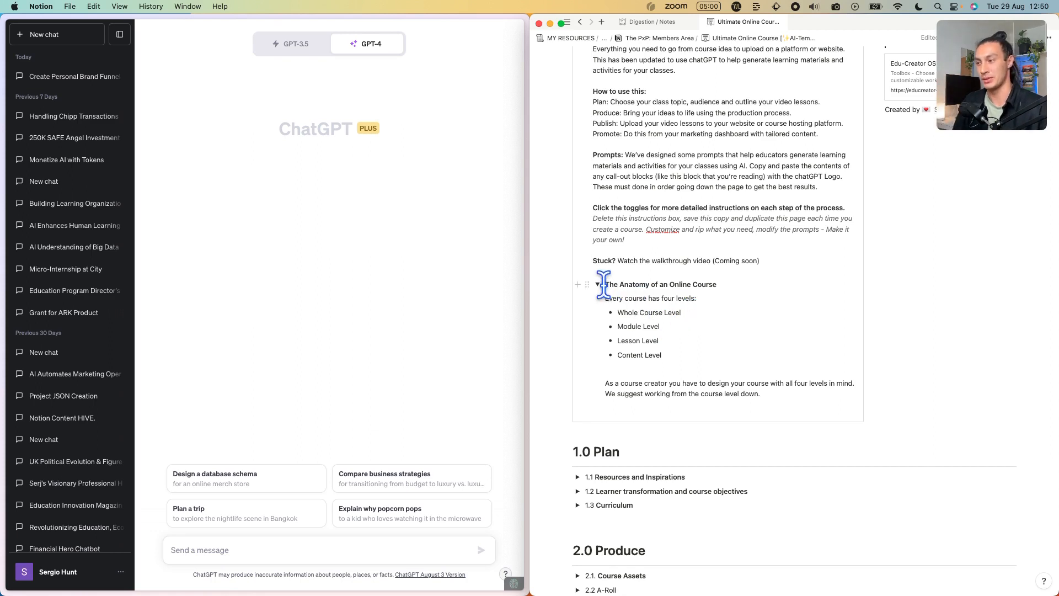
pyautogui.click(597, 285)
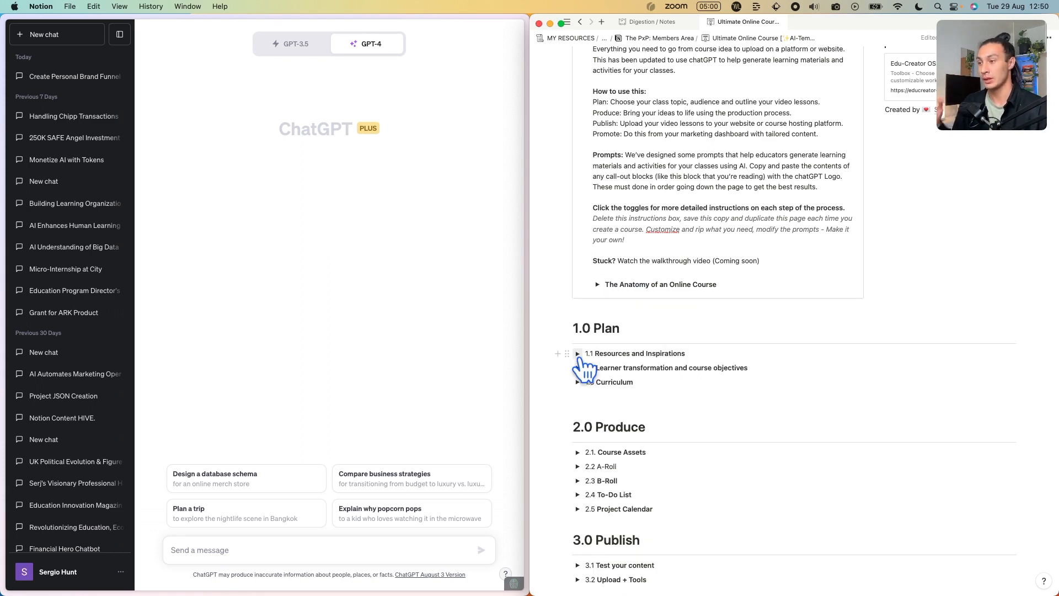
# Step: Expand the resources and inspirations section and scroll through it
pyautogui.click(578, 353)
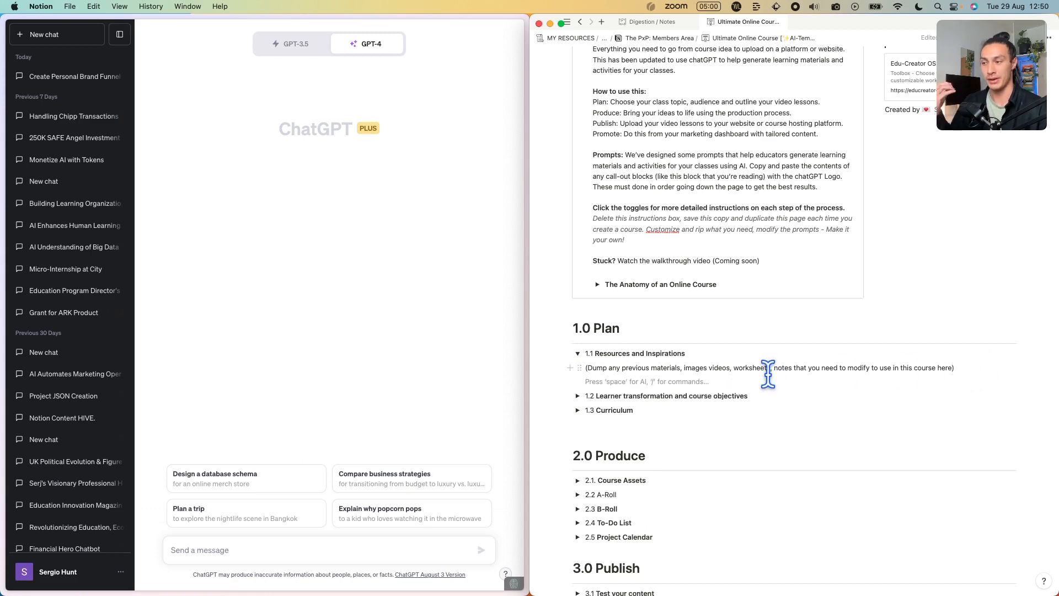
pyautogui.moveTo(739, 398)
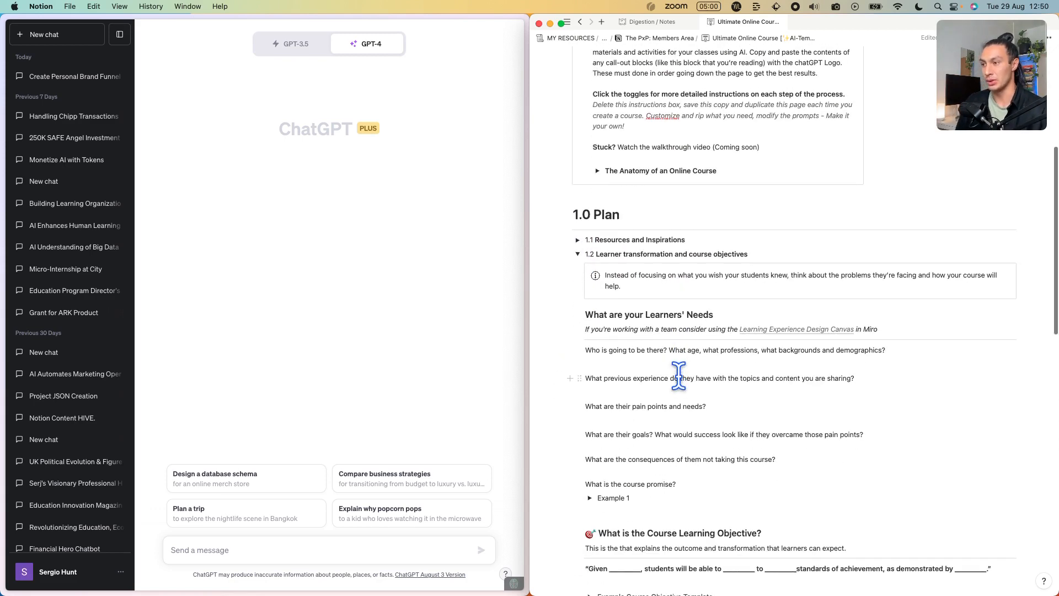
pyautogui.scroll(-3)
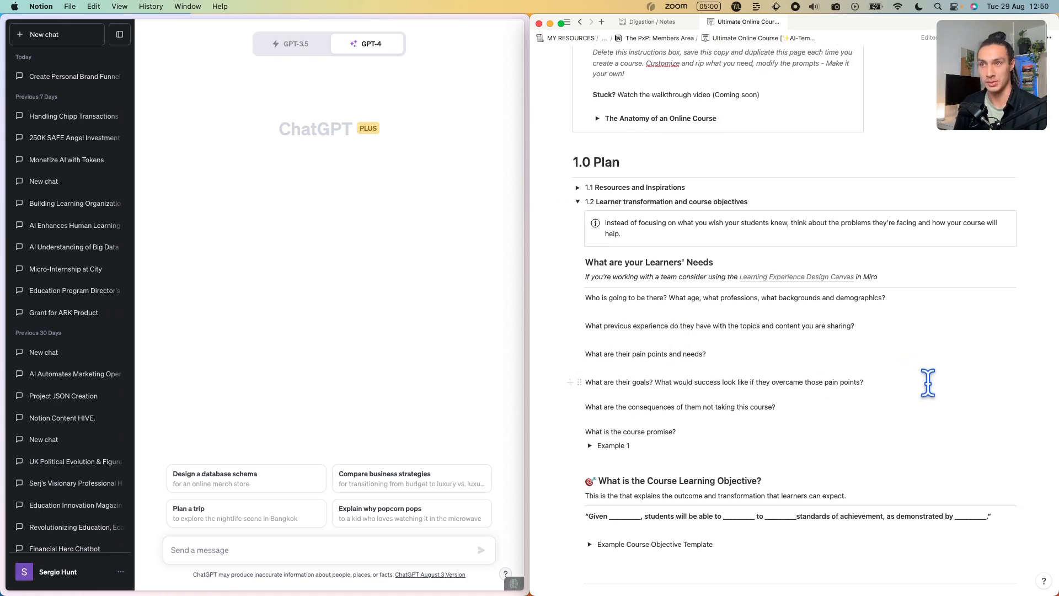
pyautogui.scroll(-3)
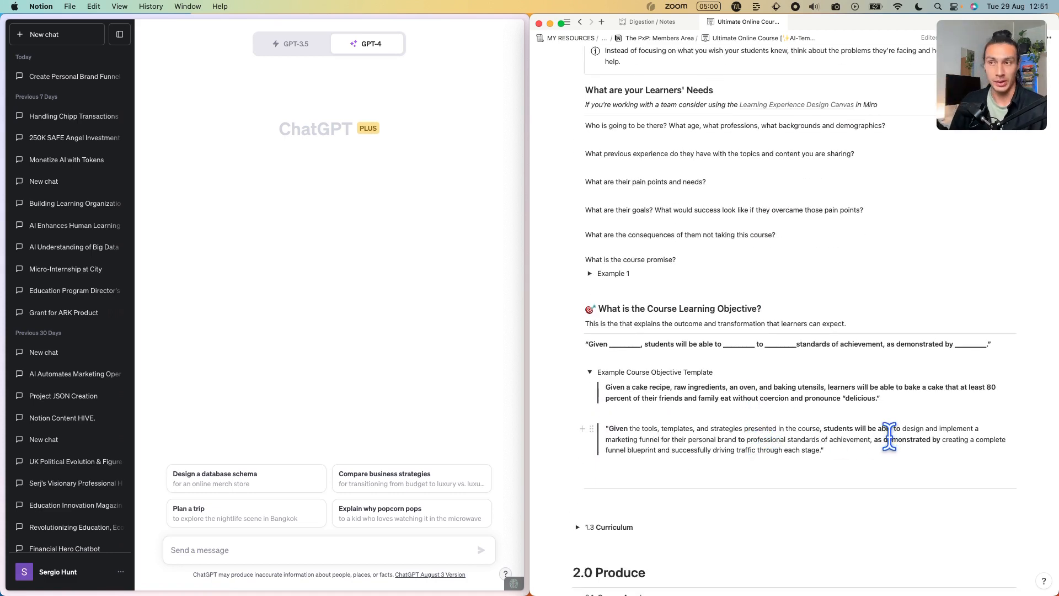
pyautogui.moveTo(890, 459)
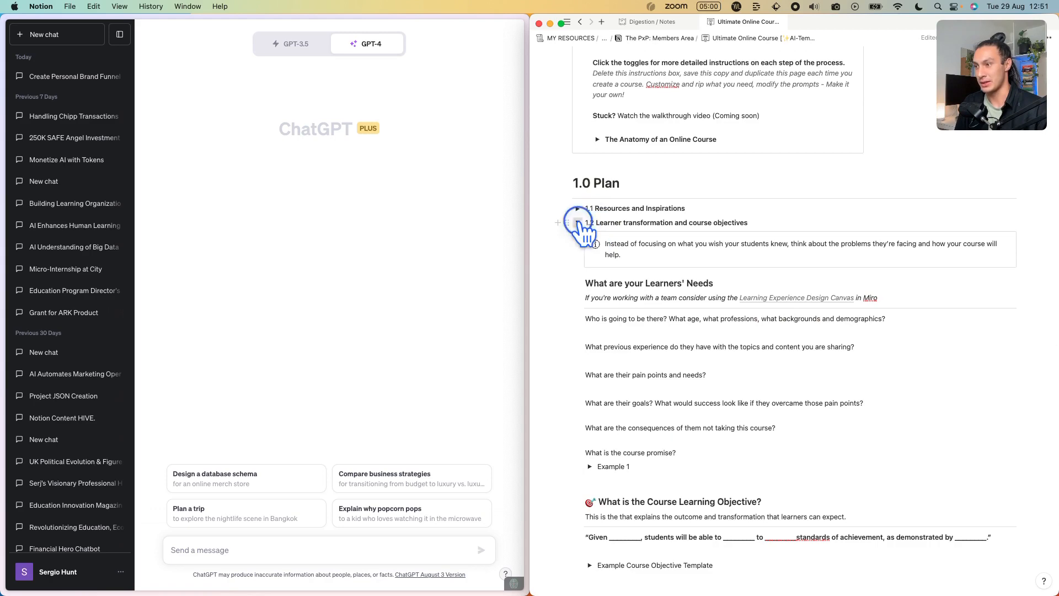
# Step: Select the whole curriculum prompt filled with the marketing-funnel objective and 3 modules
pyautogui.scroll(-3)
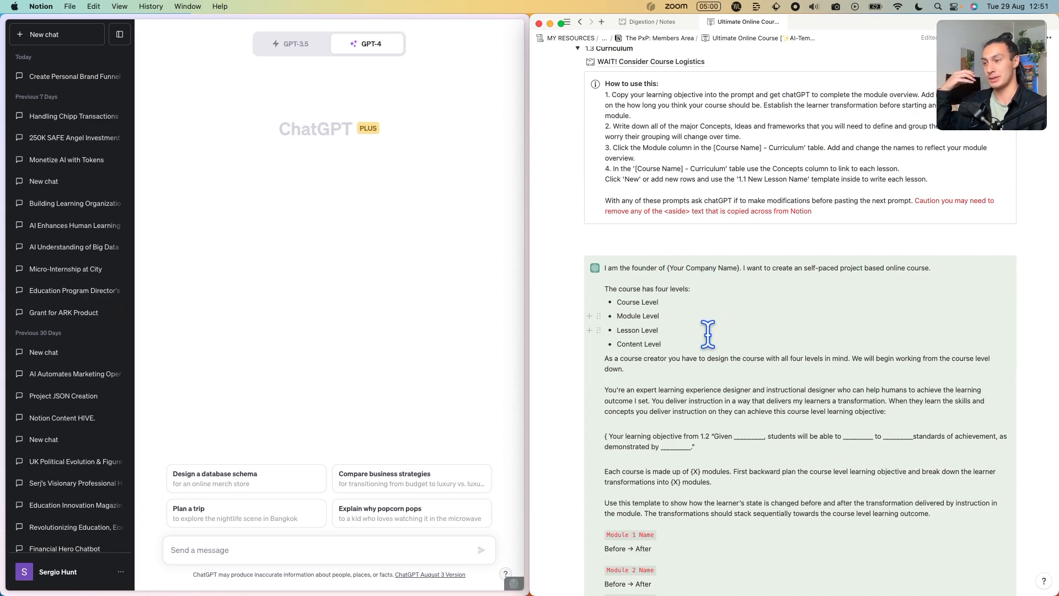
pyautogui.scroll(-3)
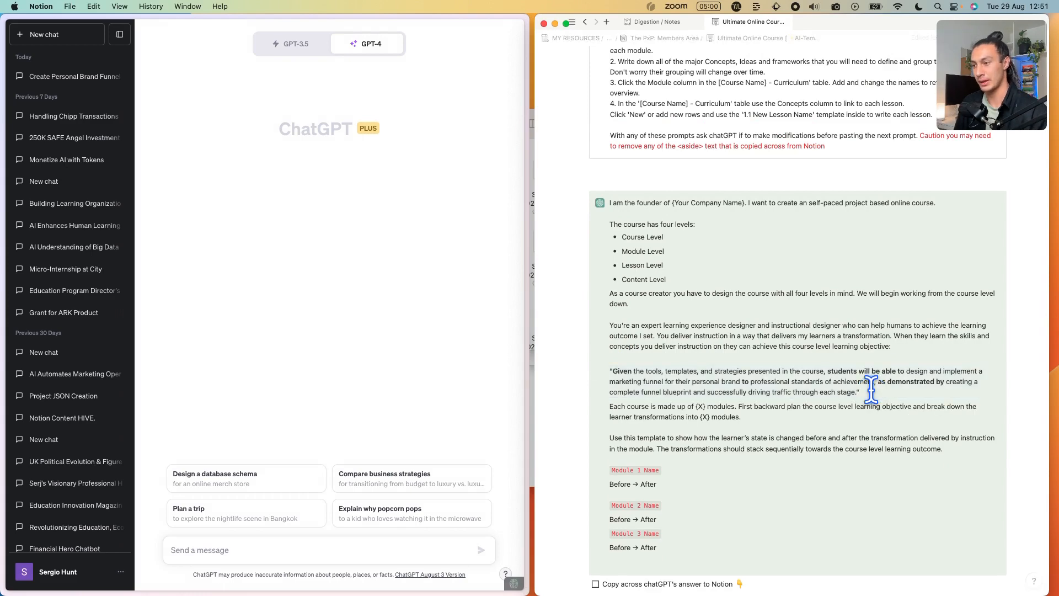
pyautogui.scroll(-3)
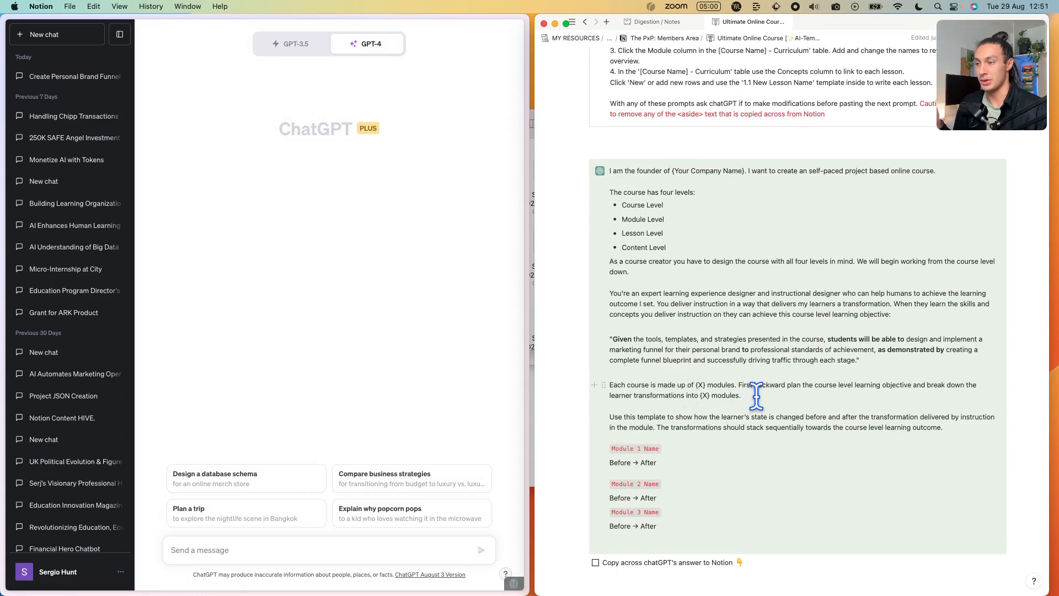
pyautogui.moveTo(693, 396)
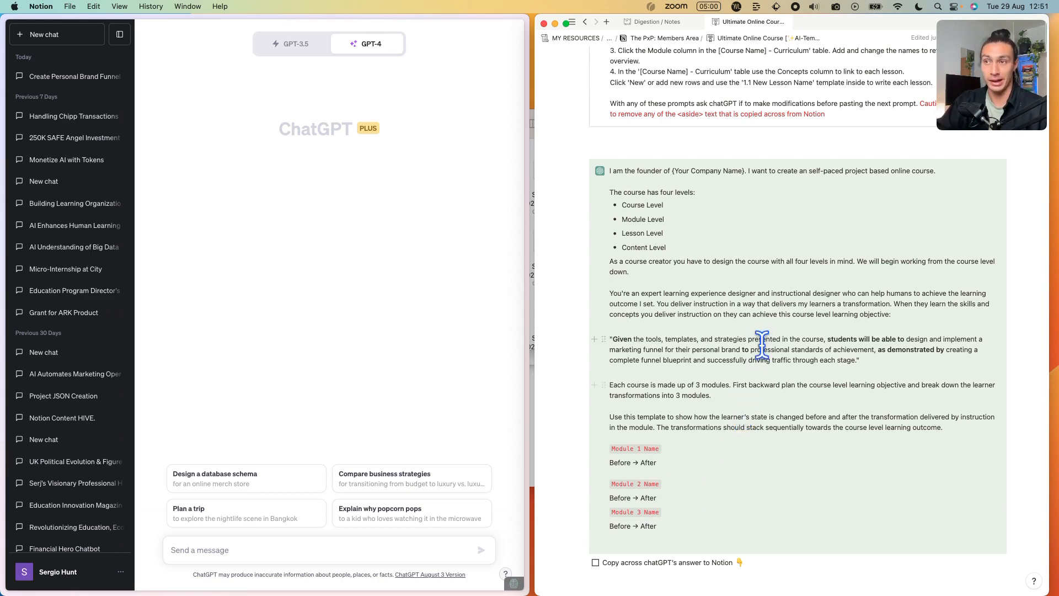
pyautogui.moveTo(609, 170); pyautogui.dragTo(857, 530)
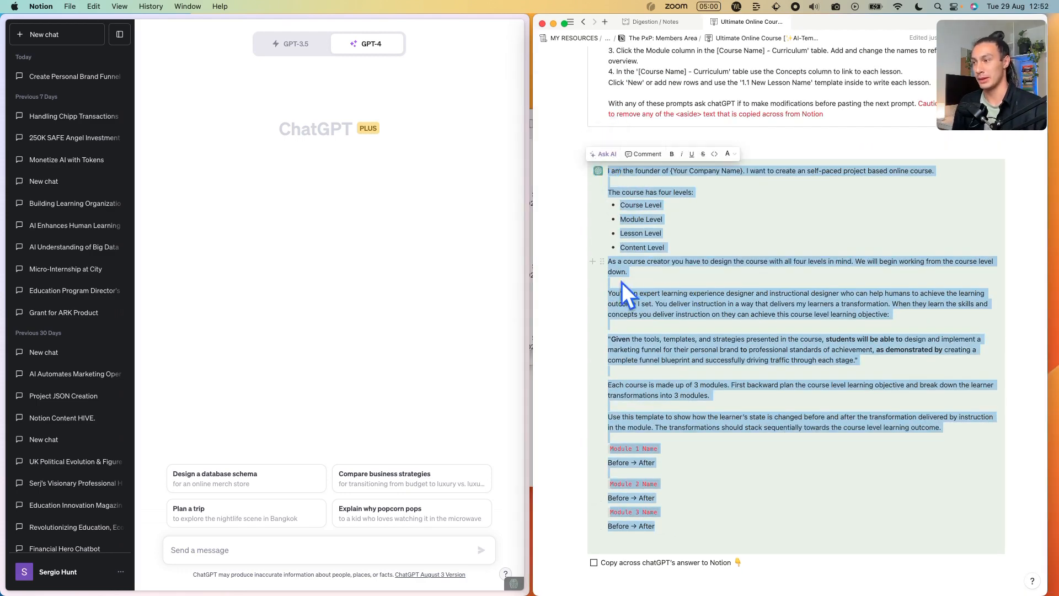
pyautogui.moveTo(321, 567)
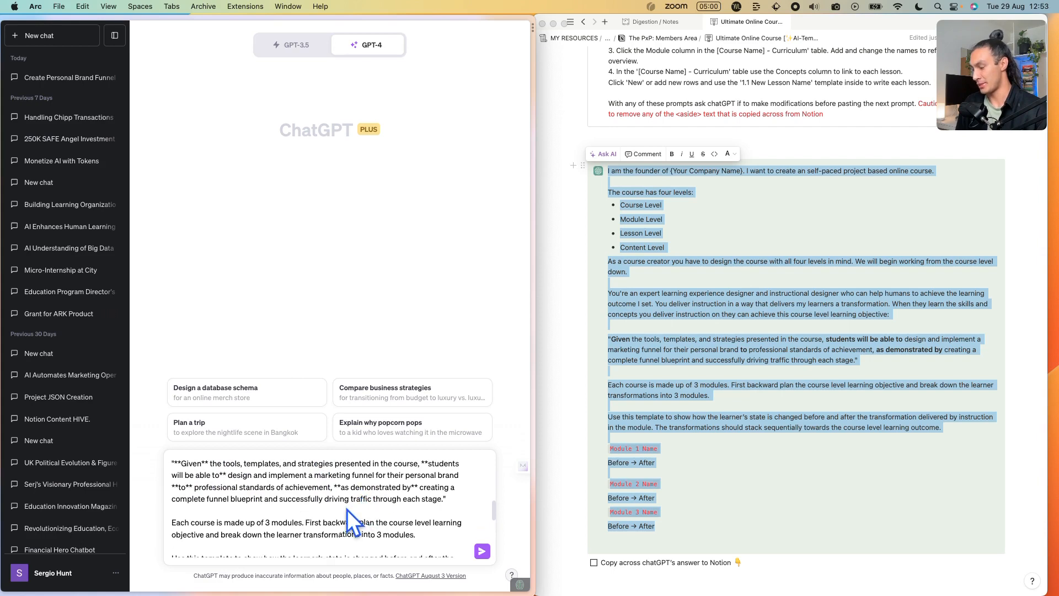
# Step: Send the filled-in curriculum prompt to GPT-4 for a three-module breakdown
pyautogui.scroll(-3)
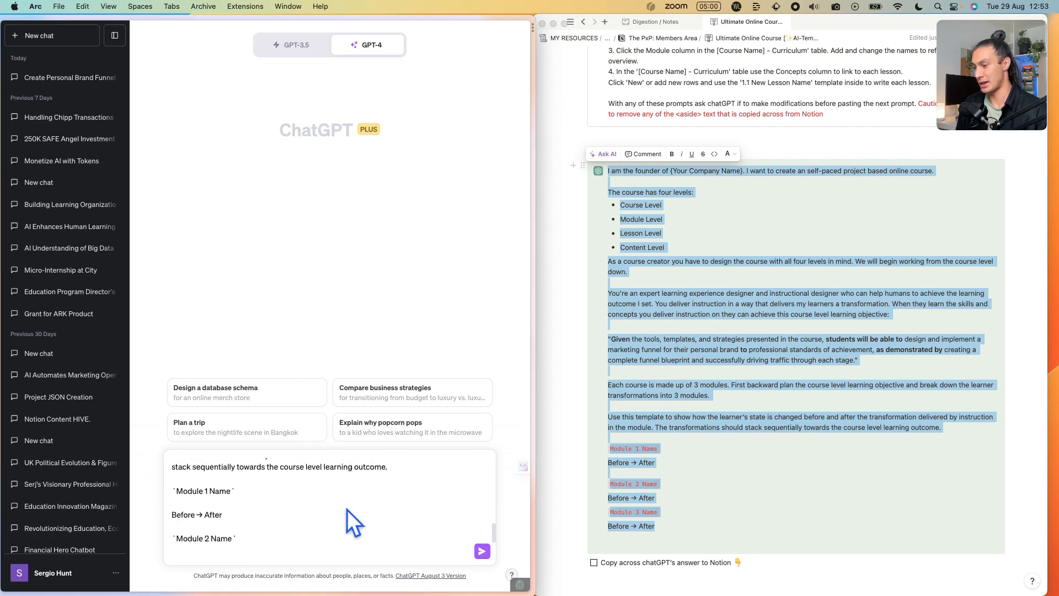
pyautogui.click(480, 551)
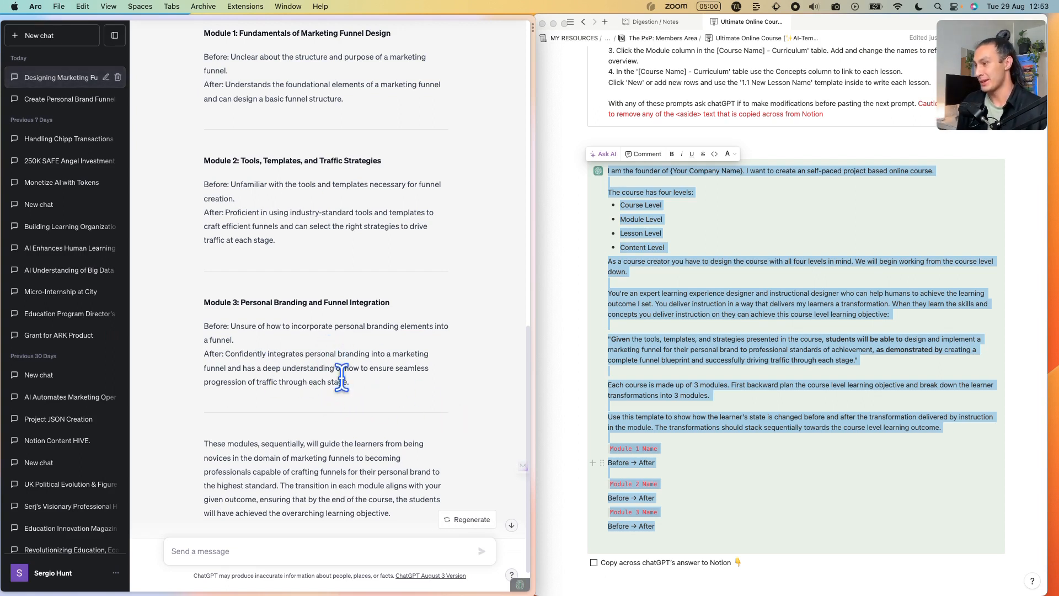
pyautogui.moveTo(368, 410)
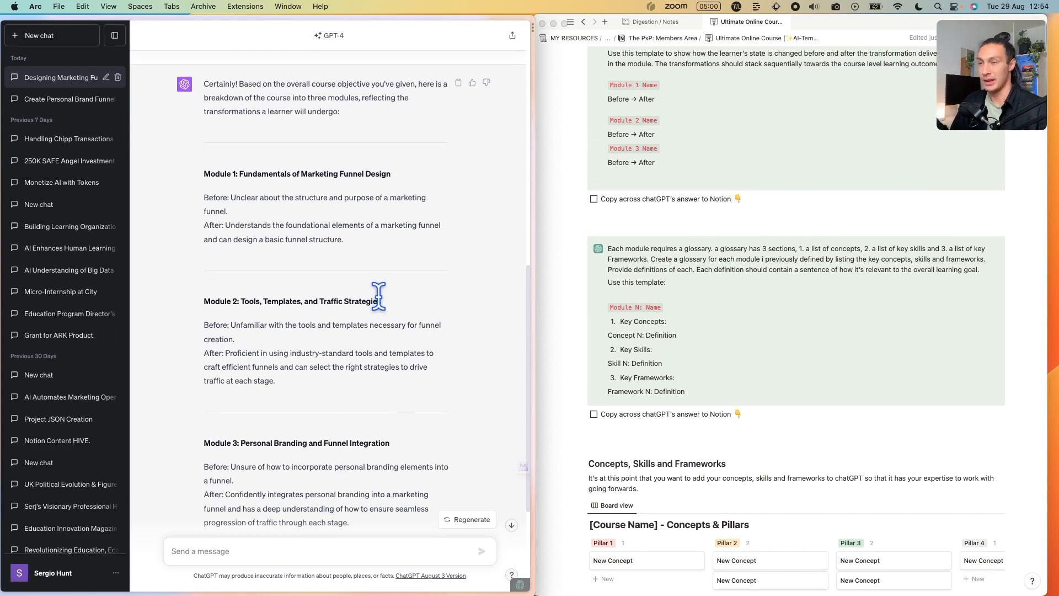
pyautogui.moveTo(398, 314)
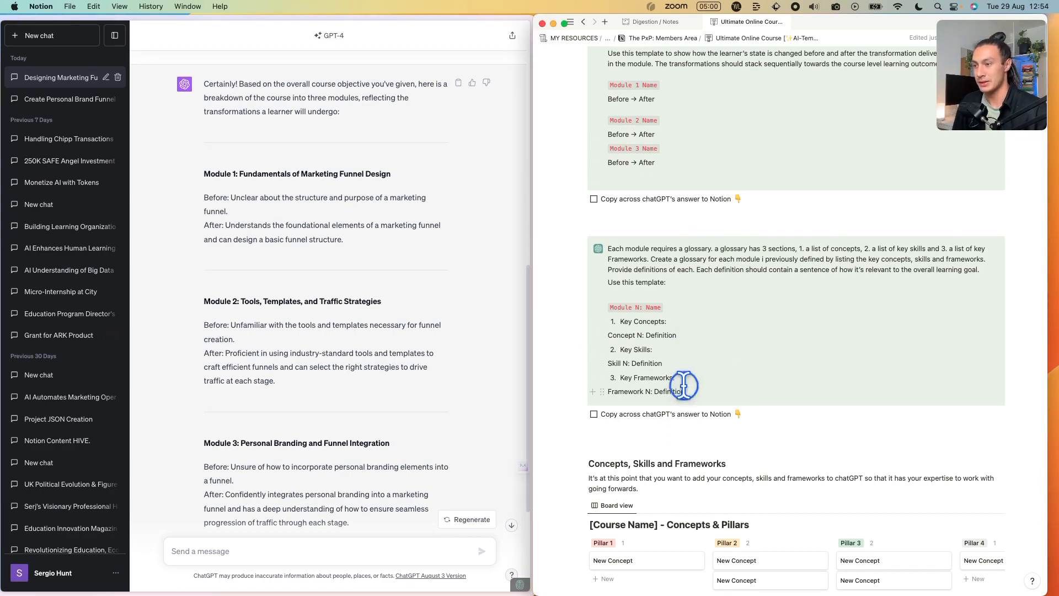
# Step: Copy the module glossary prompt from Notion and send it to ChatGPT
pyautogui.moveTo(607, 247); pyautogui.dragTo(665, 391)
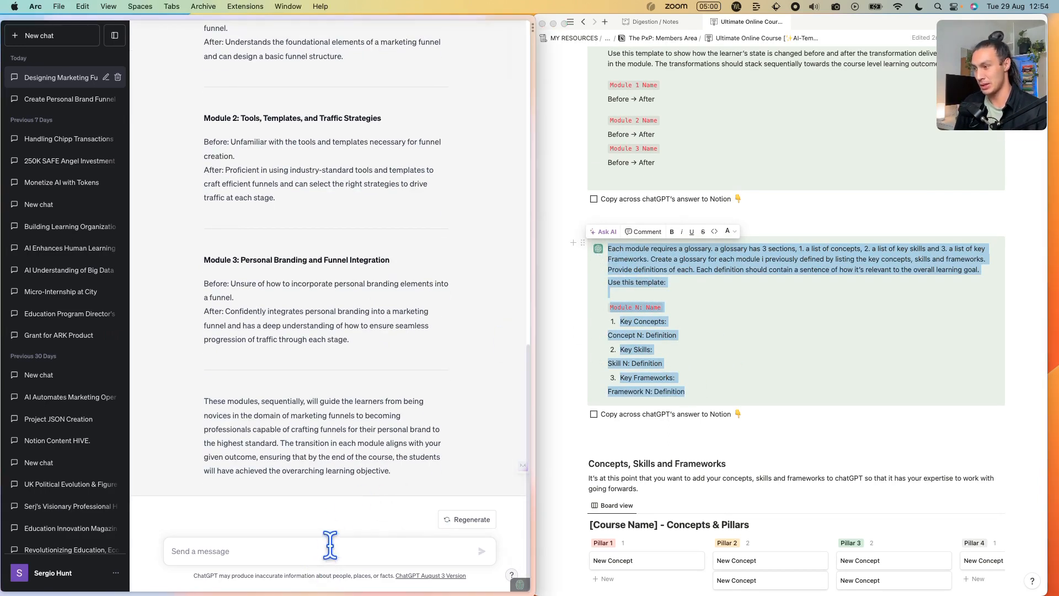
pyautogui.write('</aside>')
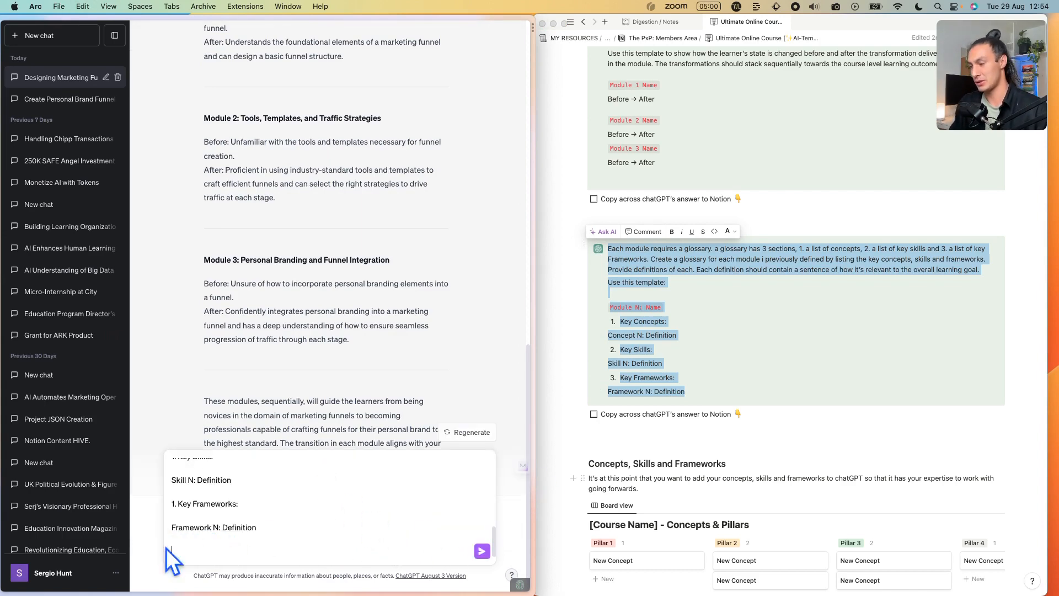
pyautogui.click(481, 551)
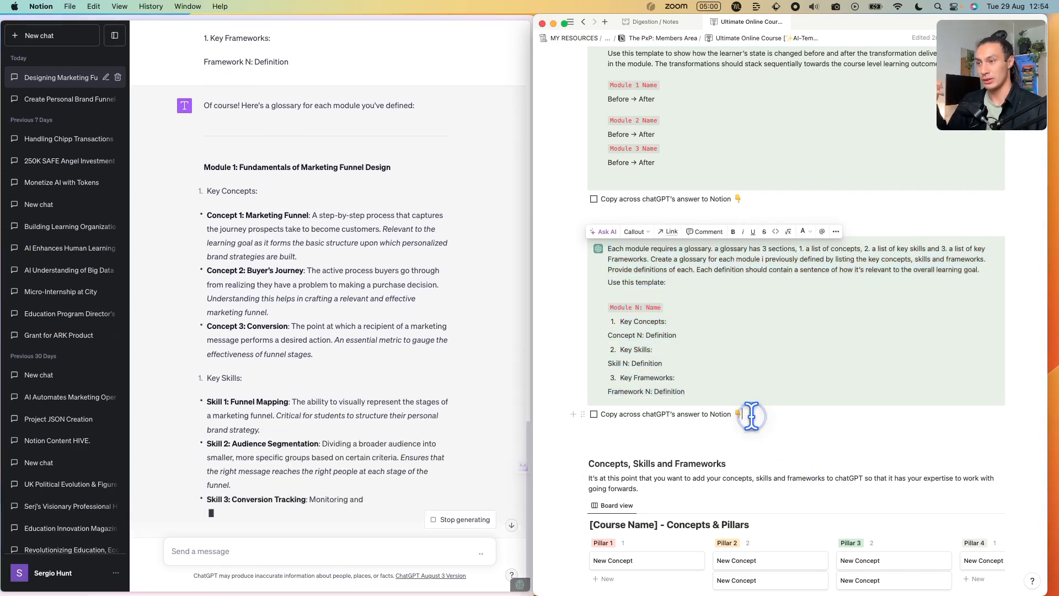
pyautogui.scroll(-3)
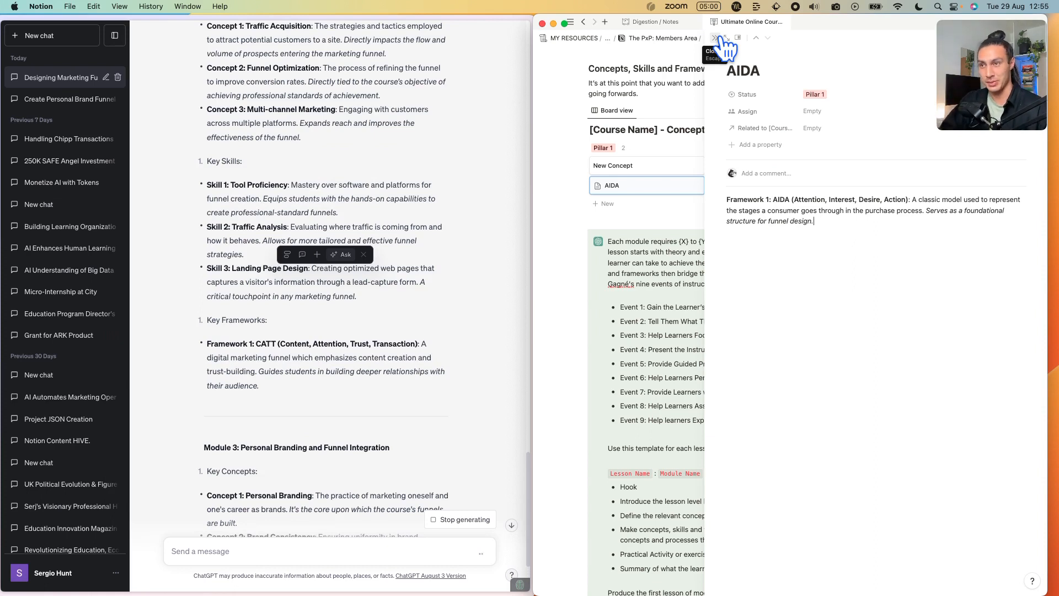
pyautogui.moveTo(472, 404)
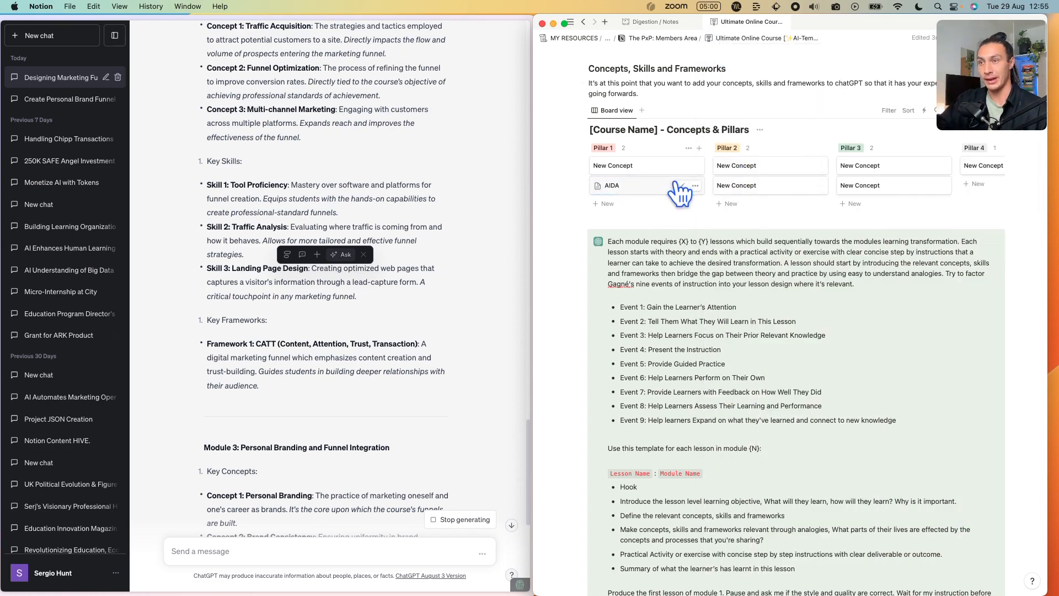
# Step: Scroll down the Notion template and select the lesson-writing prompt for copying
pyautogui.scroll(-3)
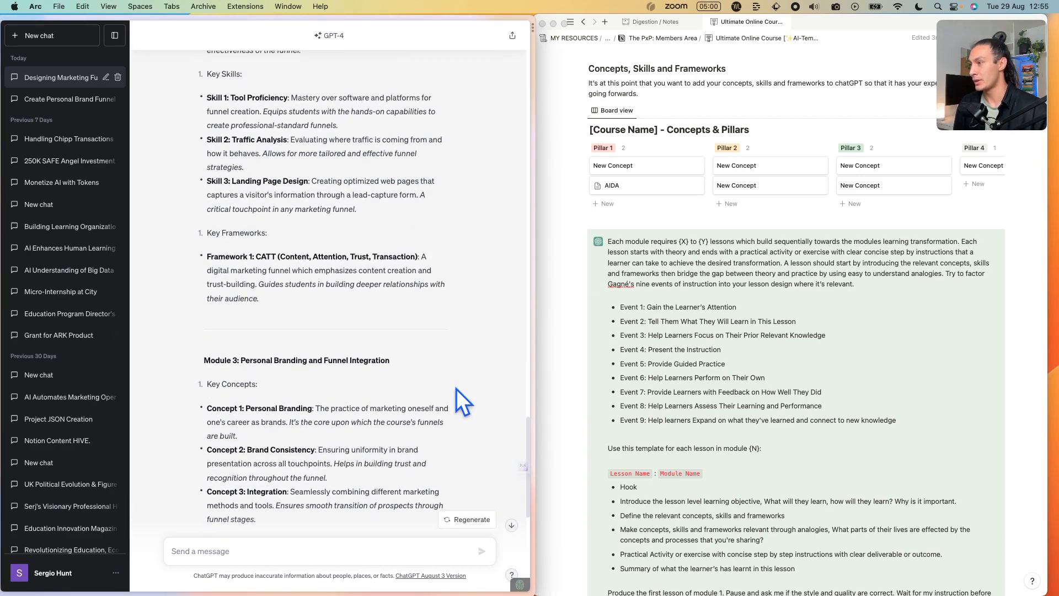
pyautogui.scroll(-3)
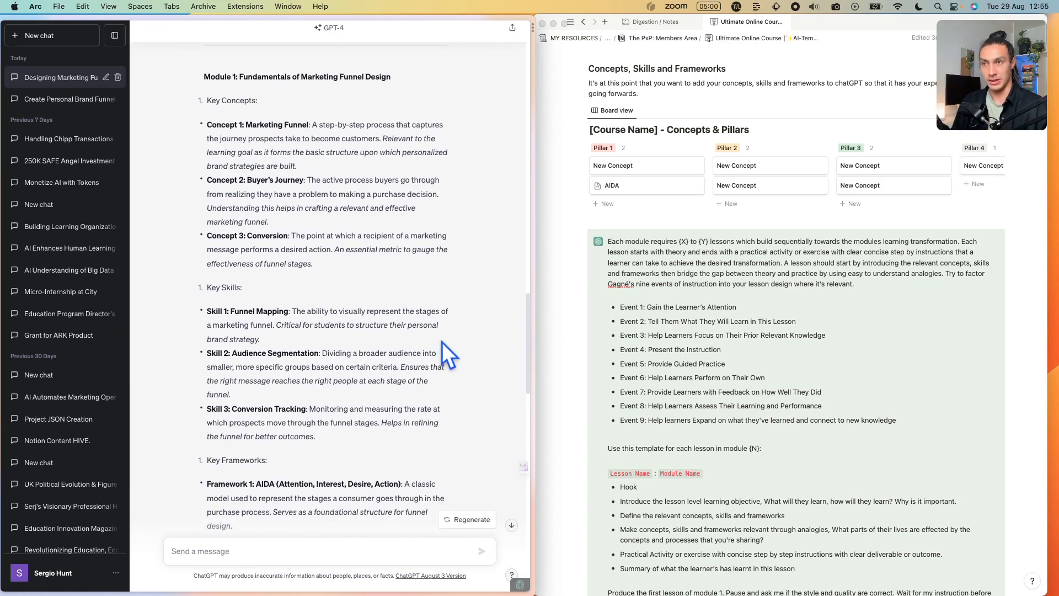
pyautogui.scroll(-3)
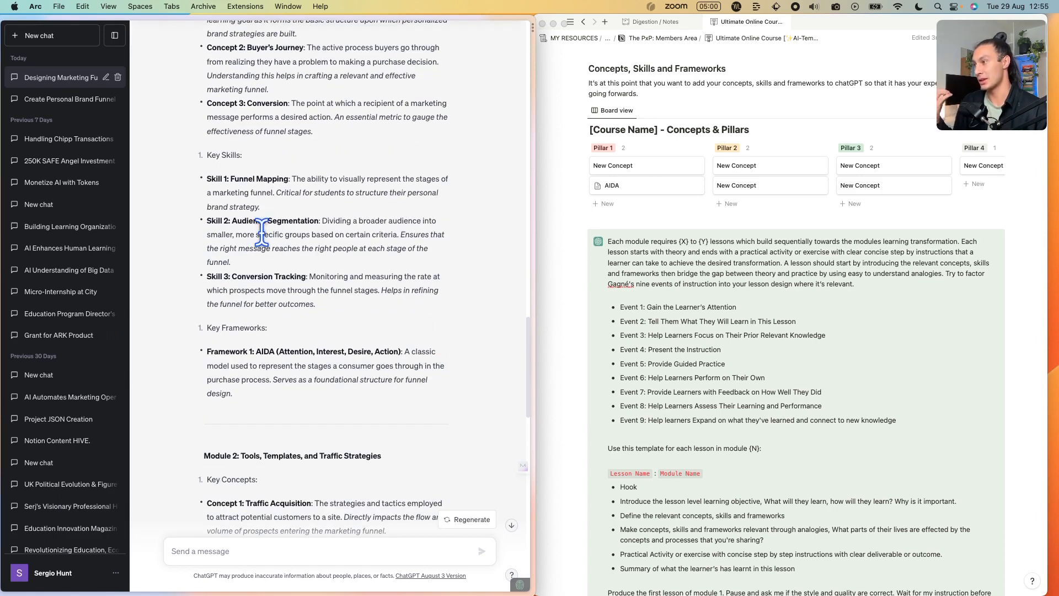
pyautogui.scroll(-3)
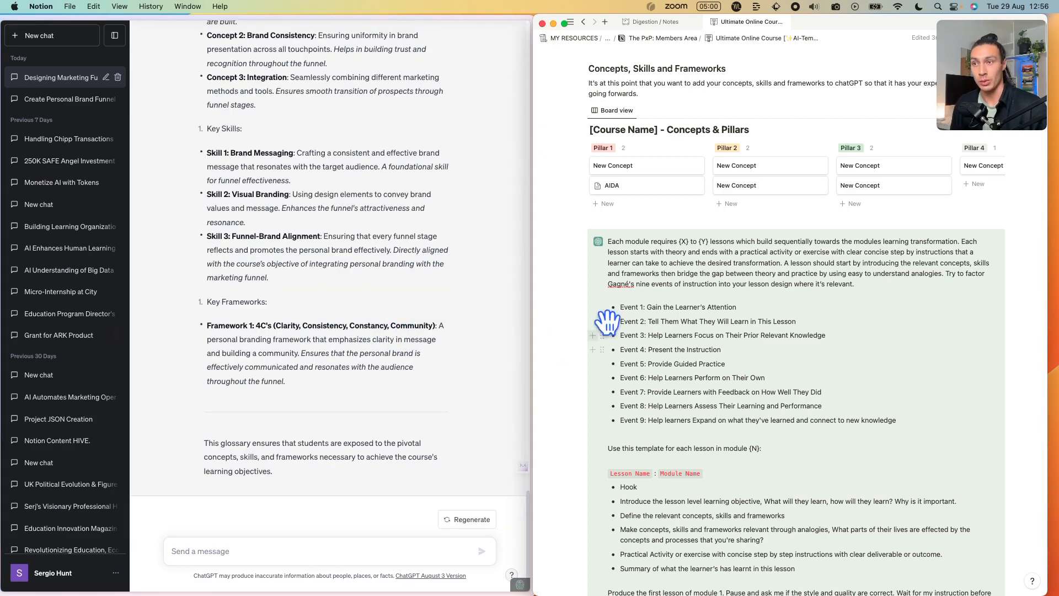
pyautogui.moveTo(608, 241); pyautogui.dragTo(675, 307)
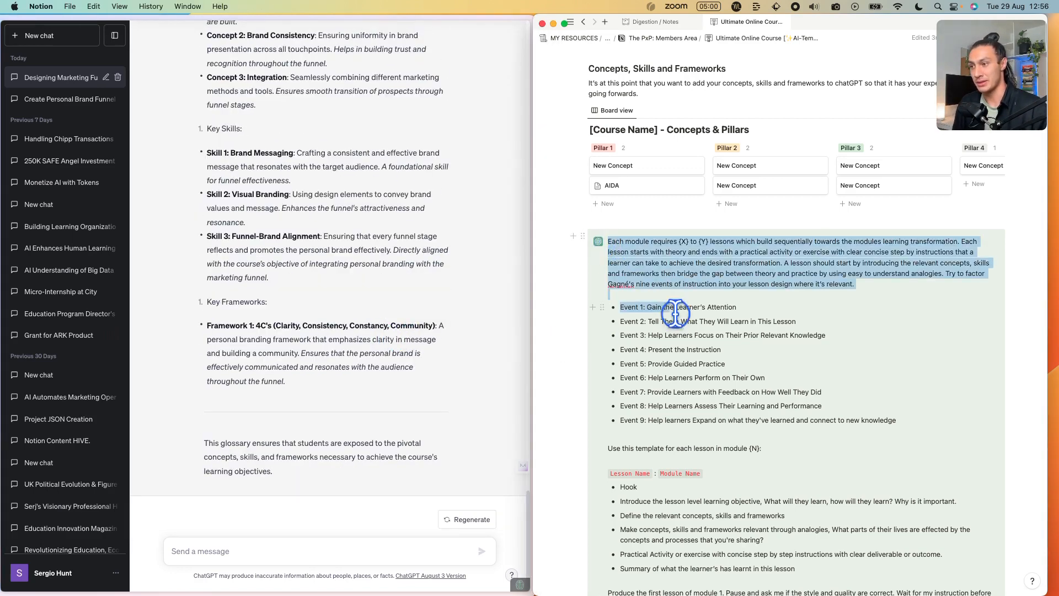
pyautogui.scroll(-3)
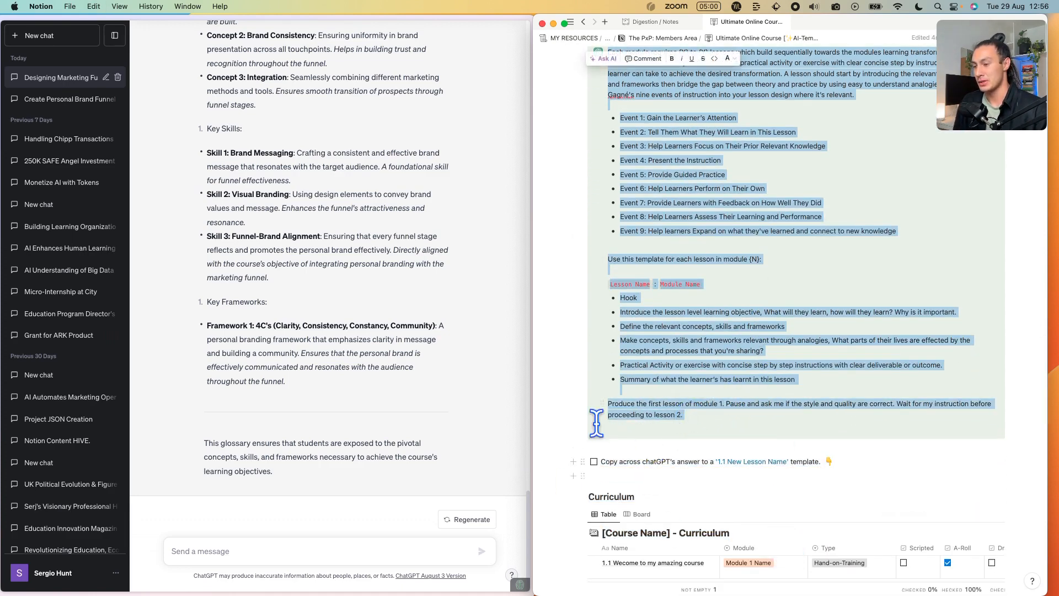
# Step: Scroll to the end of the lesson prompt requesting module 1's first lesson
pyautogui.scroll(-3)
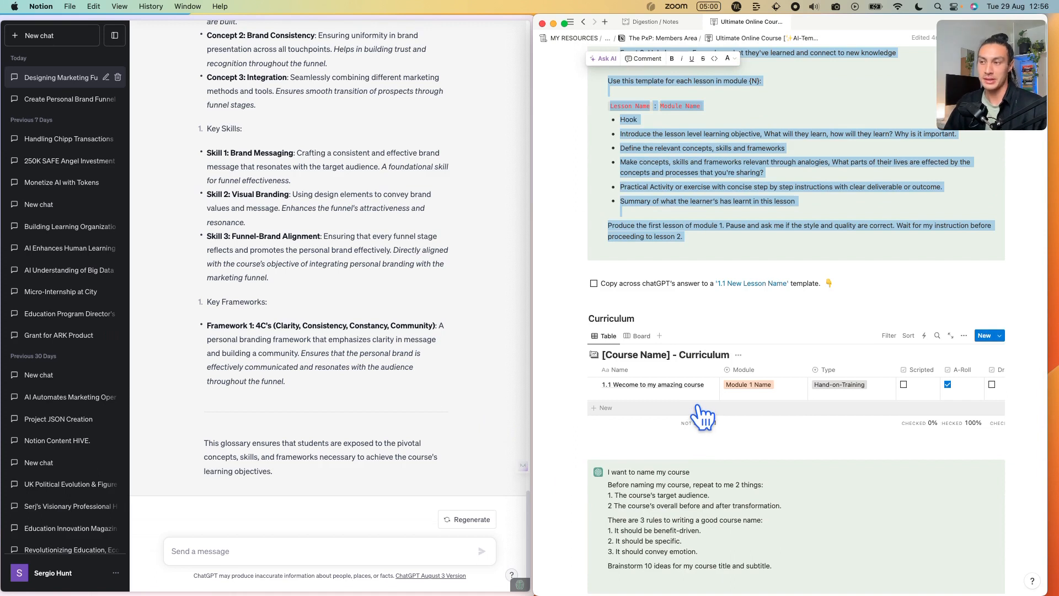
pyautogui.moveTo(670, 418)
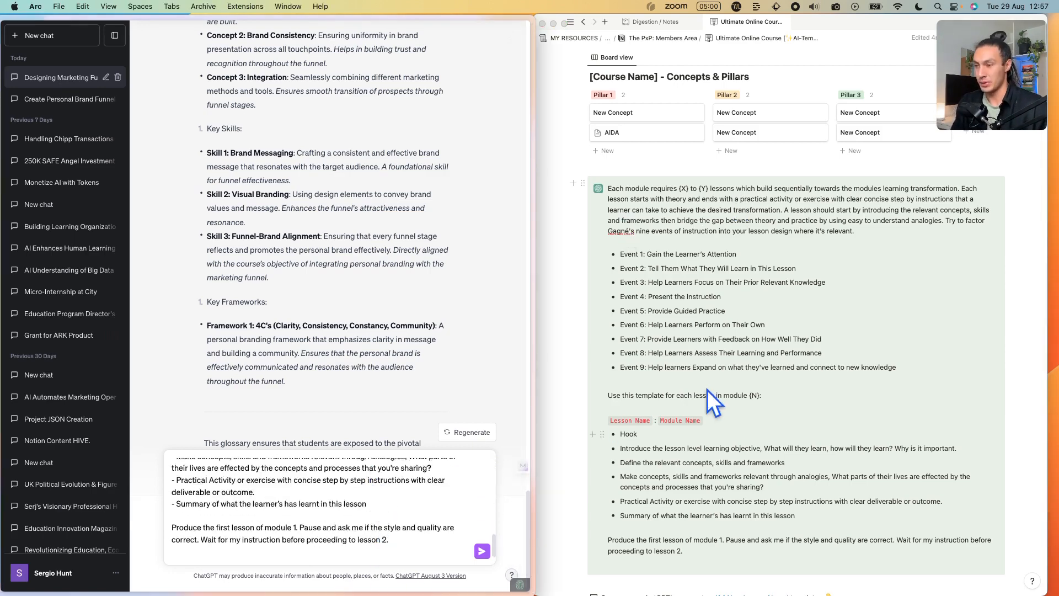
pyautogui.moveTo(768, 361)
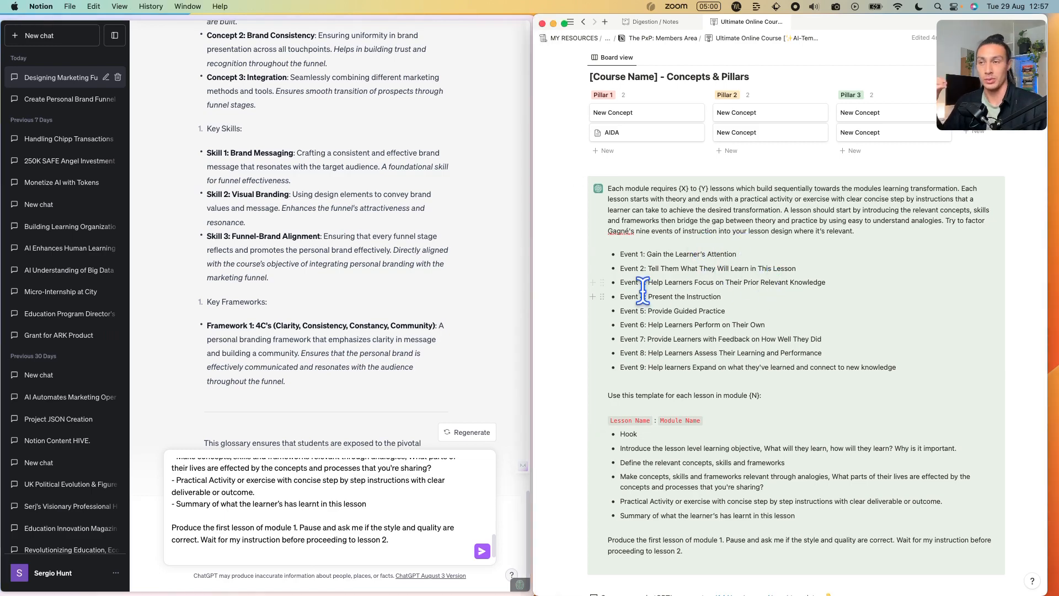
pyautogui.moveTo(425, 476)
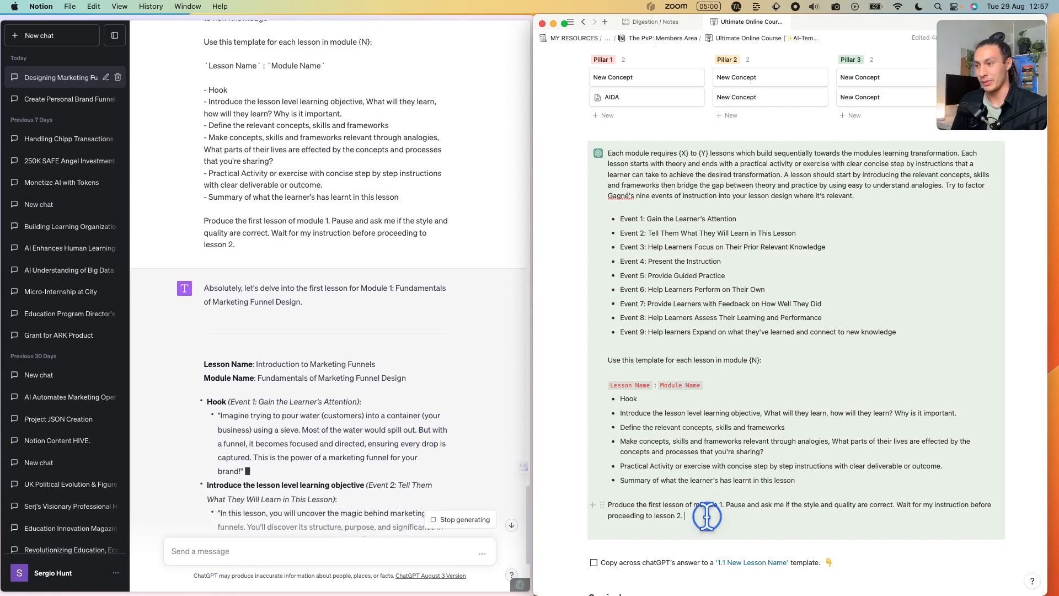
# Step: Type a tone-of-voice line: 'Write in a comical tone of voice', adding 'professional'
pyautogui.write('Write')
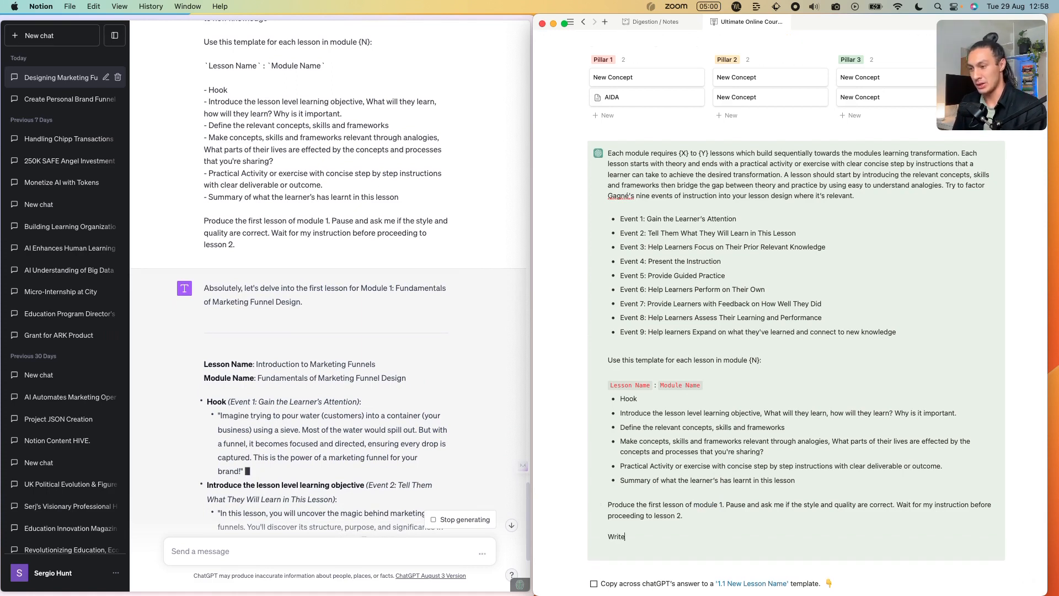
pyautogui.write('in a comical')
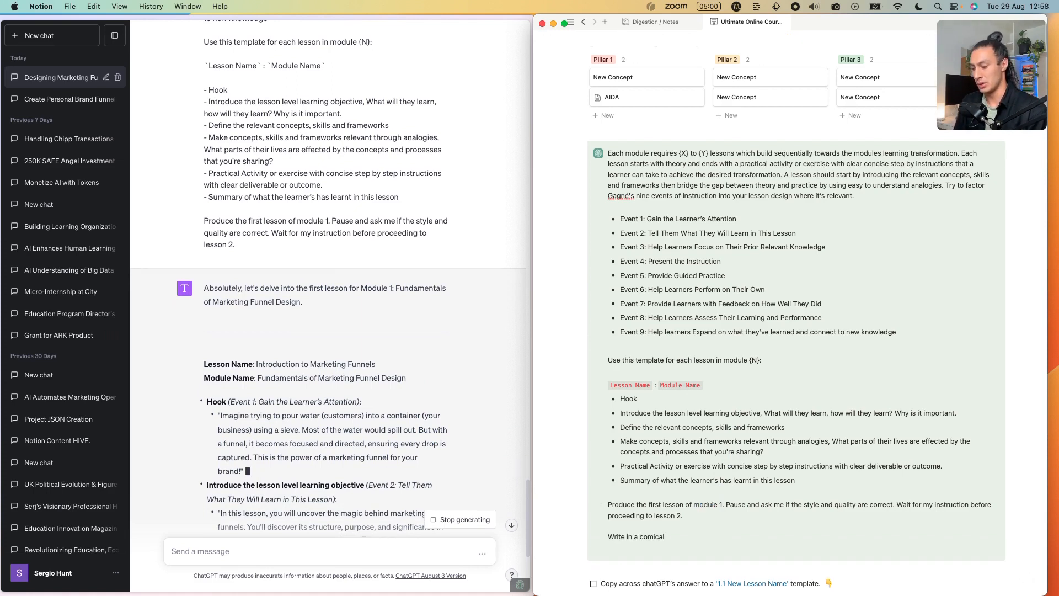
pyautogui.write('tone of voice')
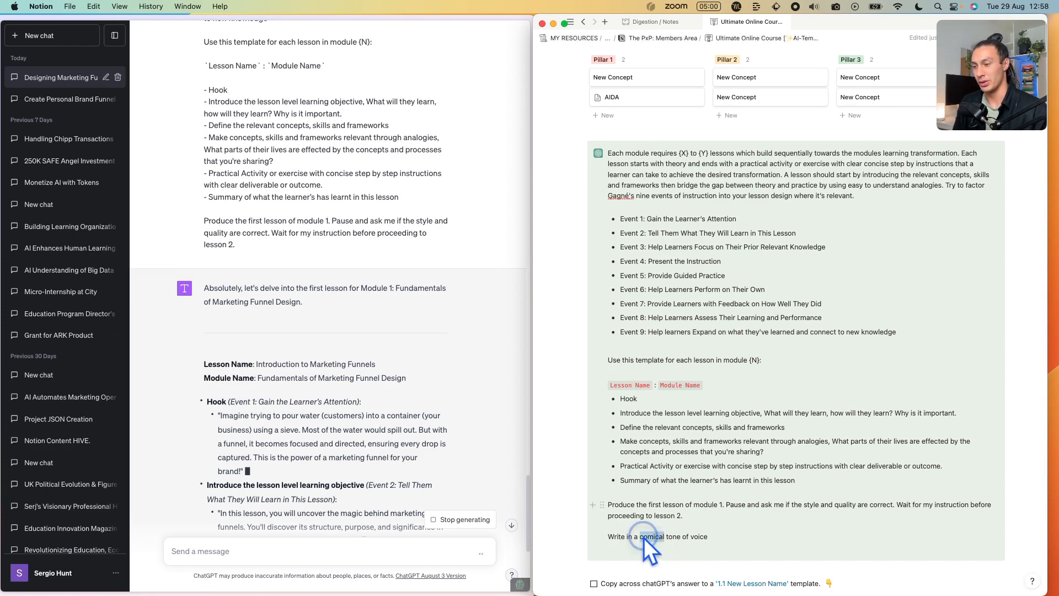
pyautogui.write('professional')
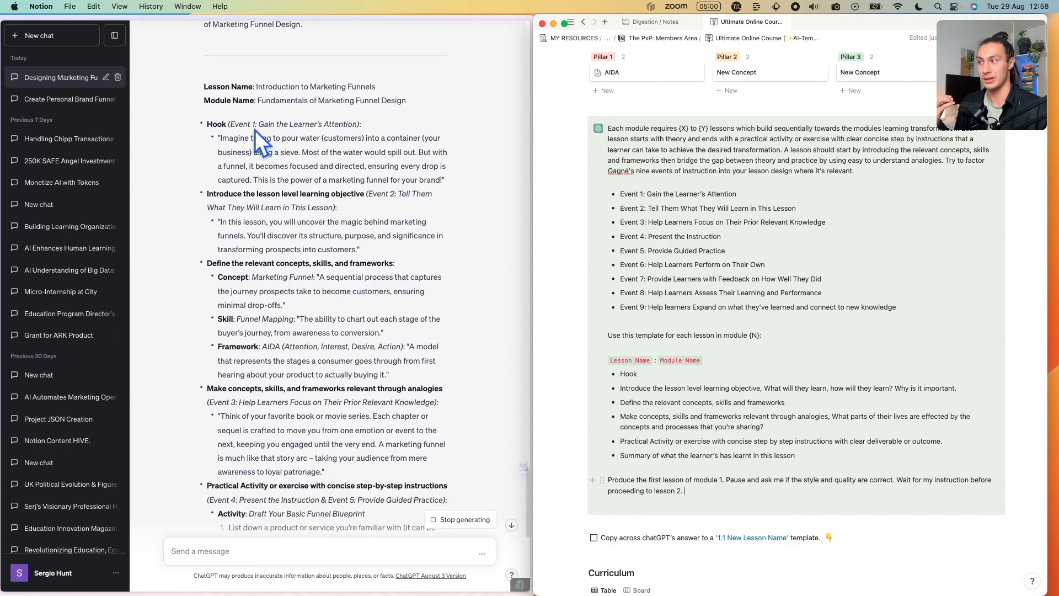
pyautogui.moveTo(297, 226)
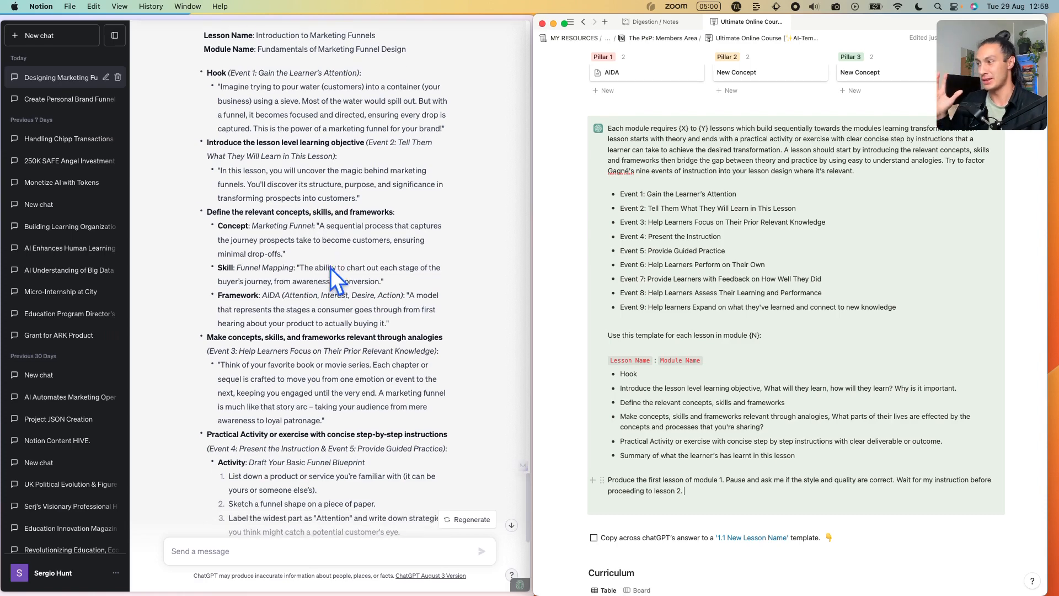
# Step: Scroll through GPT-4's drafted first lesson of module 1 as it finishes
pyautogui.scroll(-3)
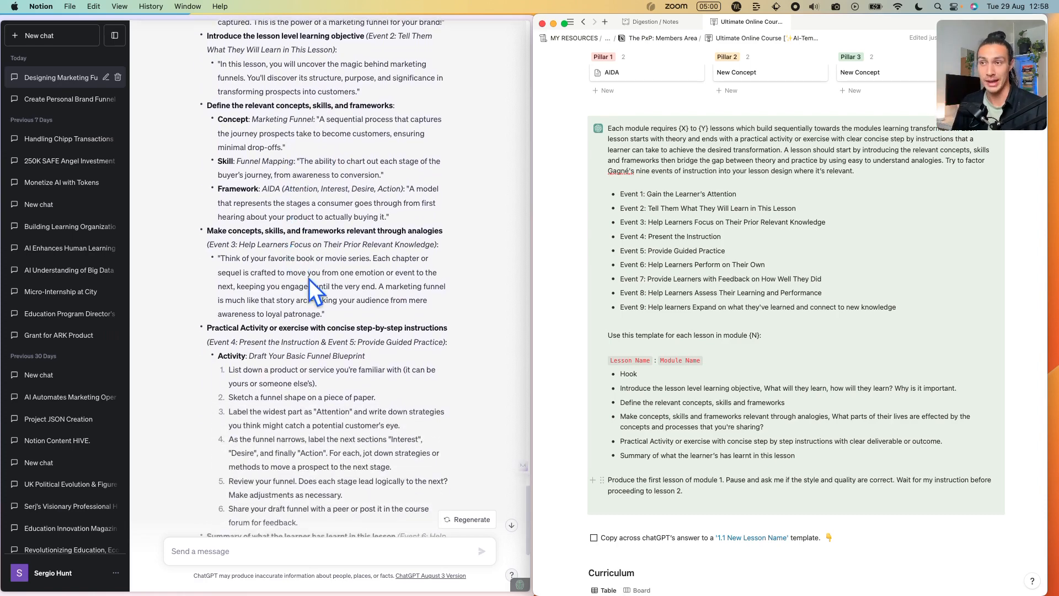
pyautogui.scroll(-3)
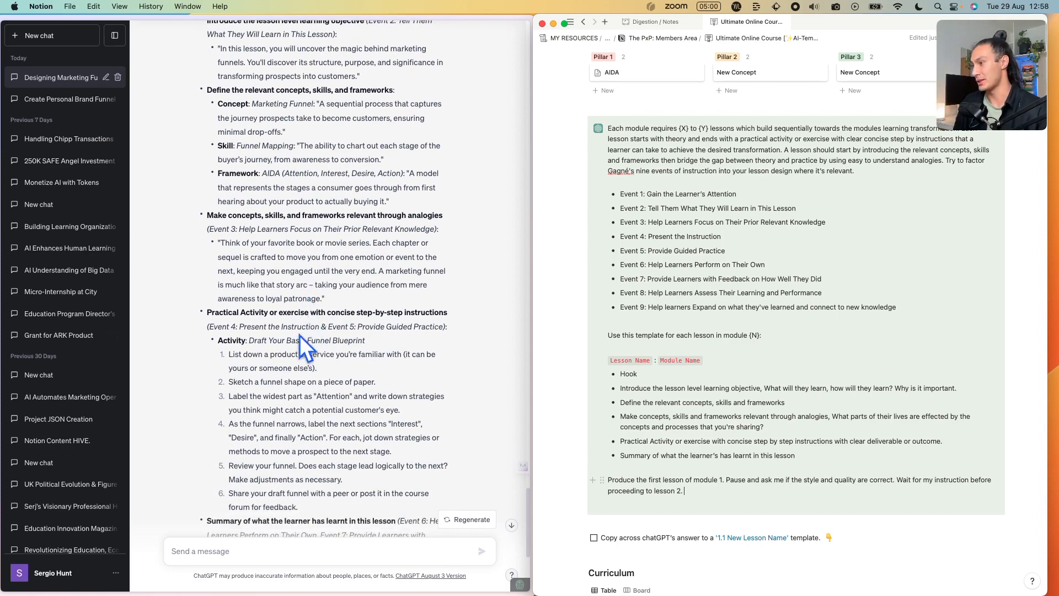
pyautogui.scroll(-3)
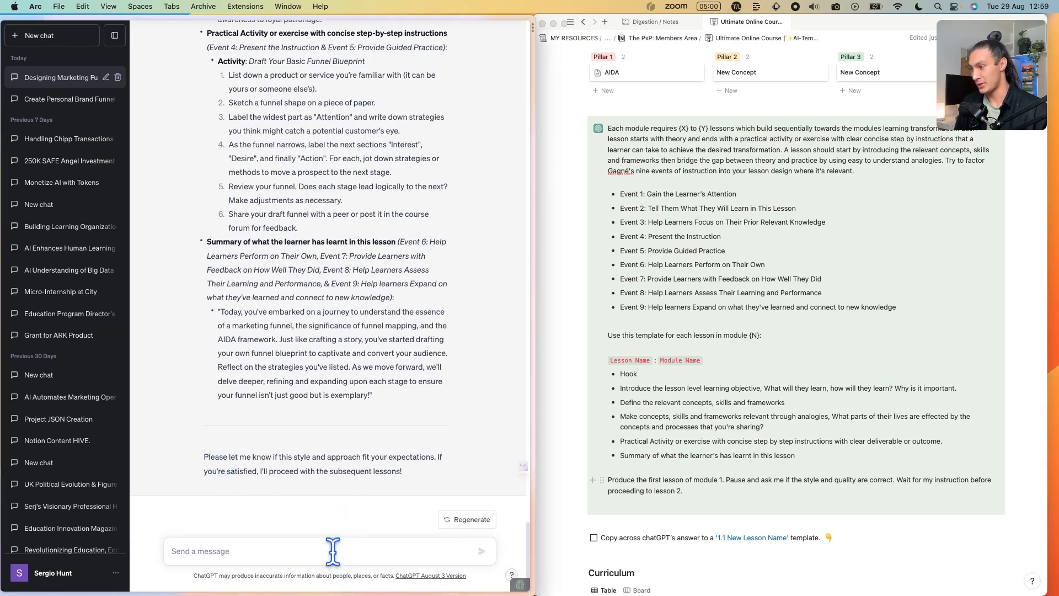
pyautogui.moveTo(545, 486)
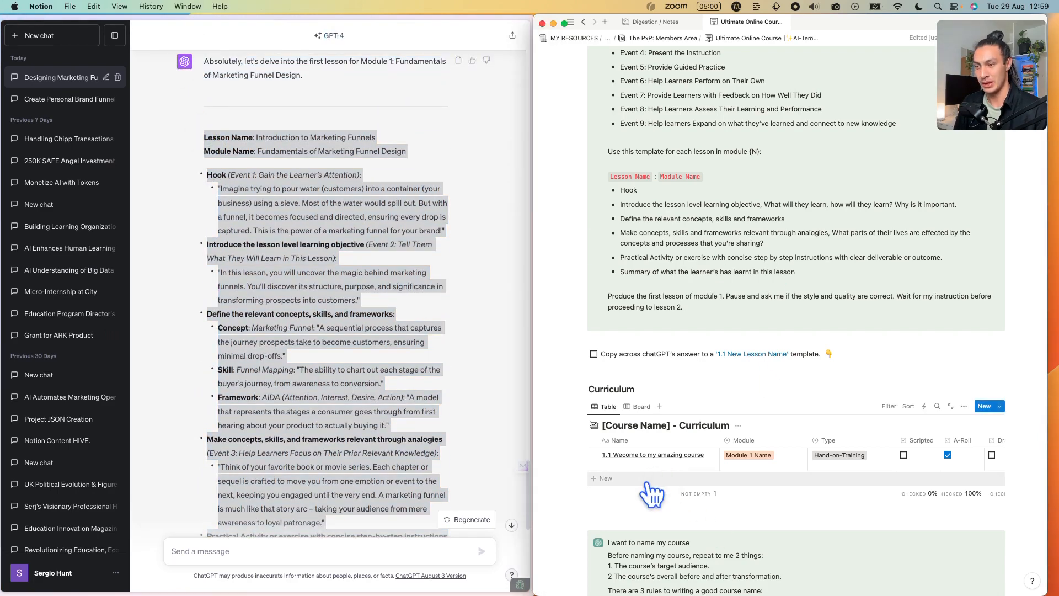
# Step: Add a new Curriculum row and open its '1.1 New Lesson Name' page
pyautogui.click(605, 478)
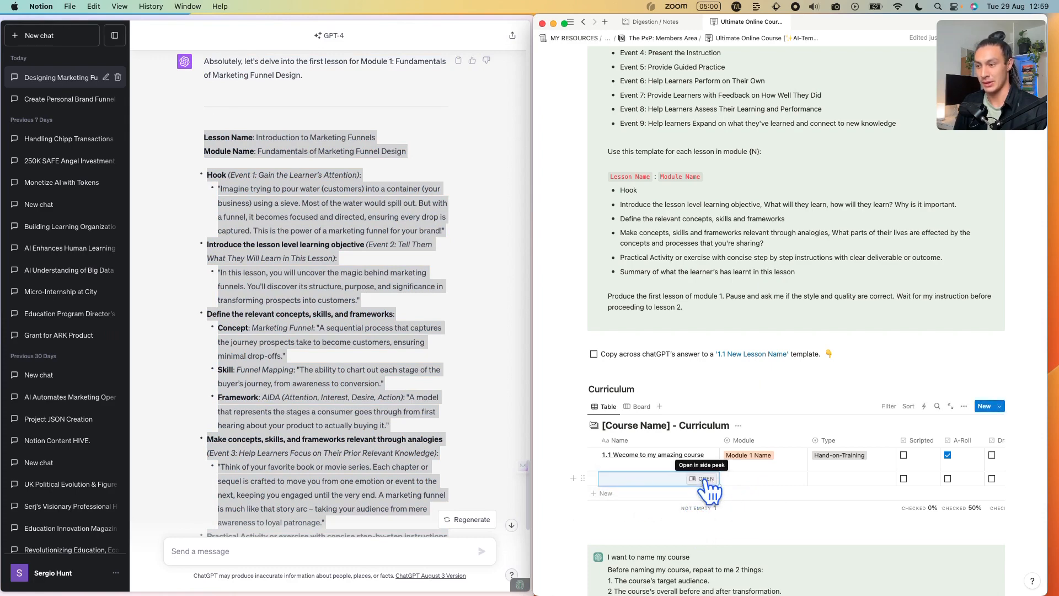
pyautogui.click(705, 478)
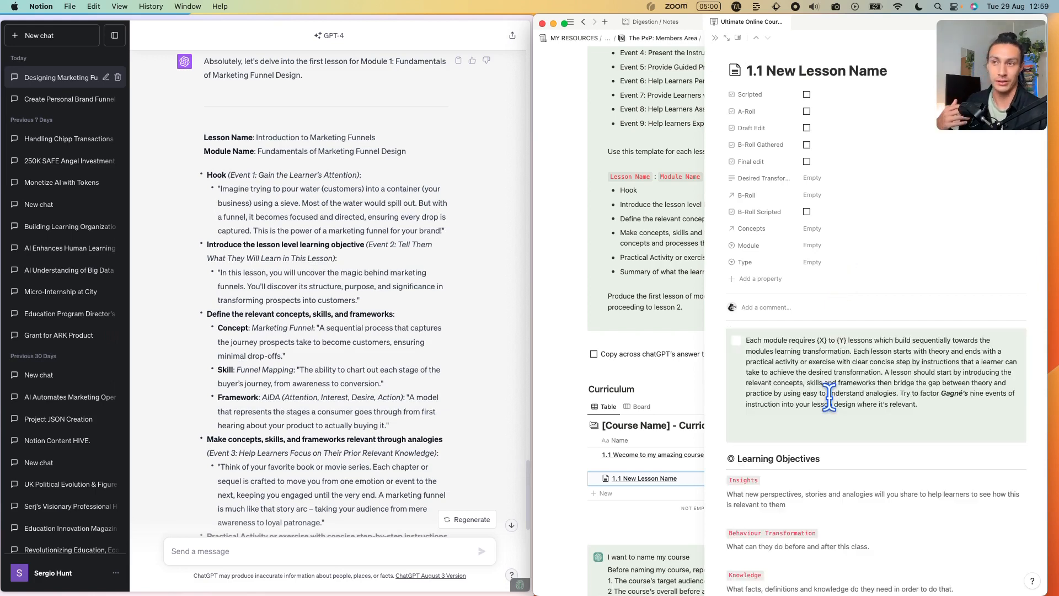
pyautogui.scroll(-3)
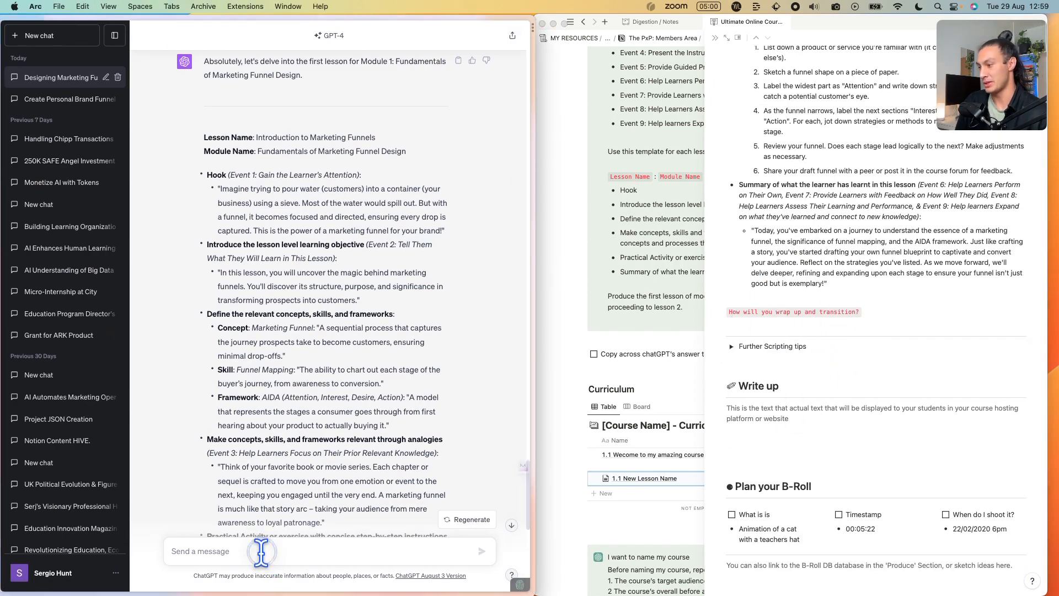
# Step: Ask ChatGPT to remove all structural text and rewrite lesson one for a teleprompter
pyautogui.write('Remove all the structural text and rewrite this for my telep')
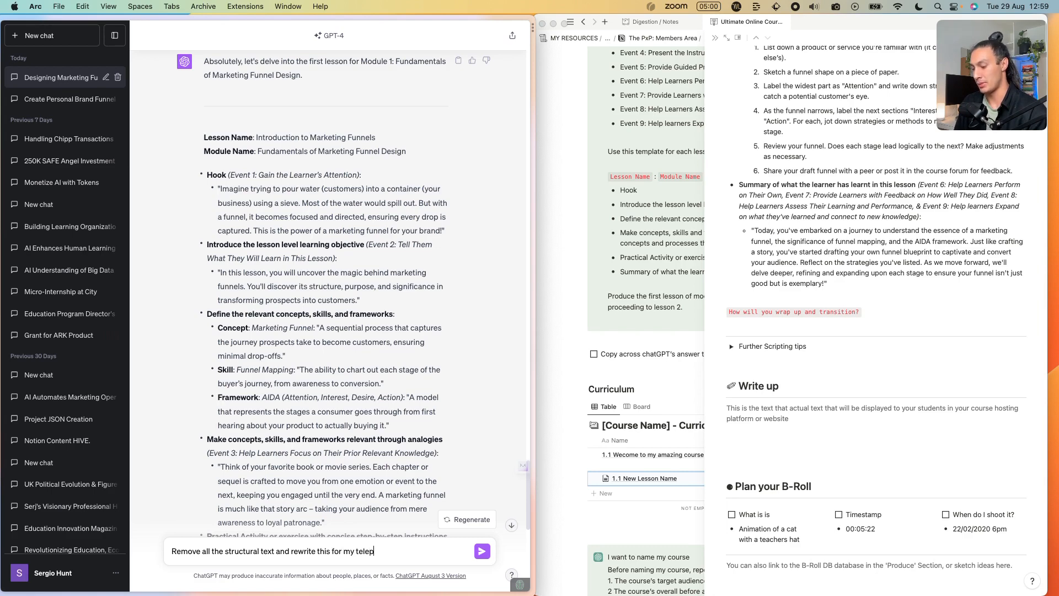
pyautogui.click(481, 550)
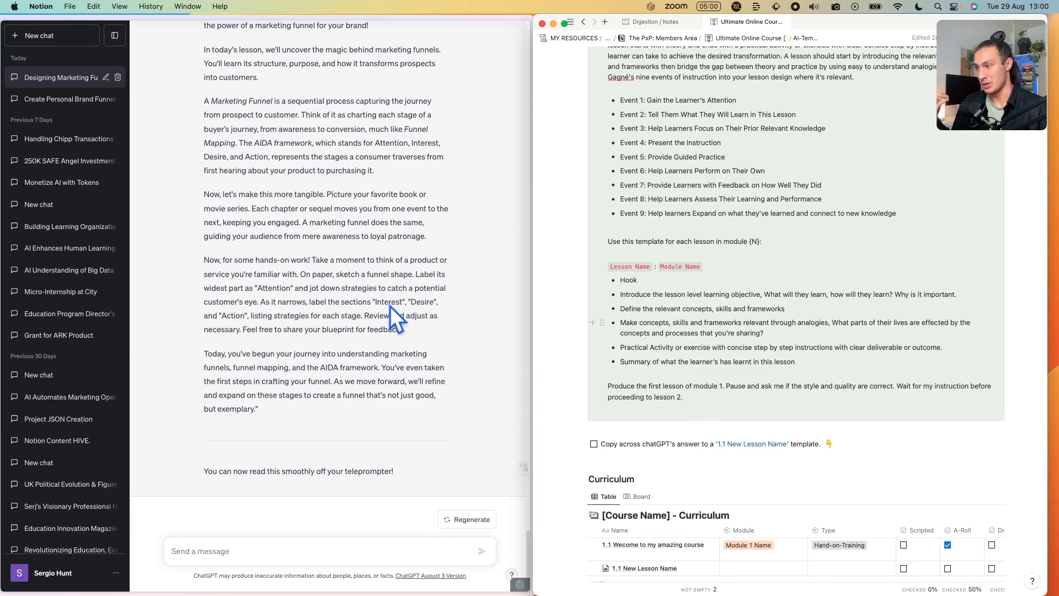
pyautogui.scroll(3)
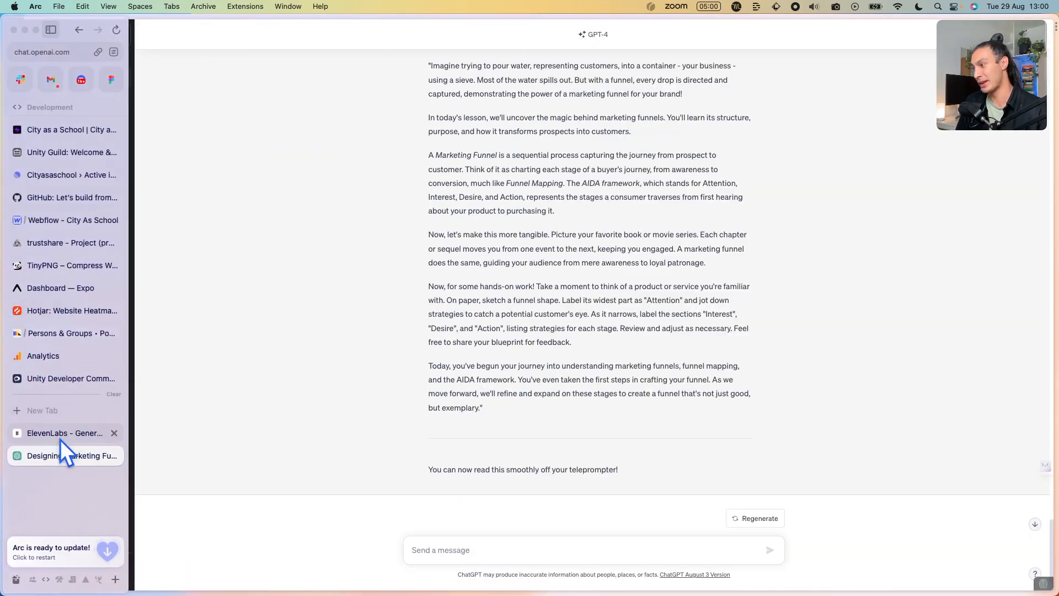
# Step: Generate a Serj-voice clip of lesson one's teleprompter script in ElevenLabs Speech Synthesis
pyautogui.click(65, 433)
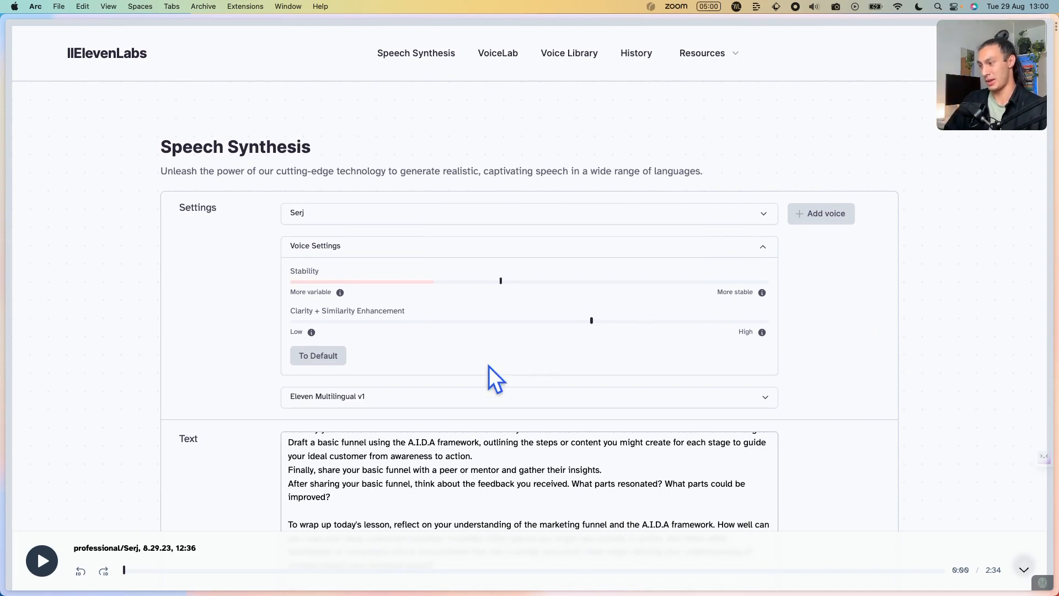
pyautogui.scroll(-3)
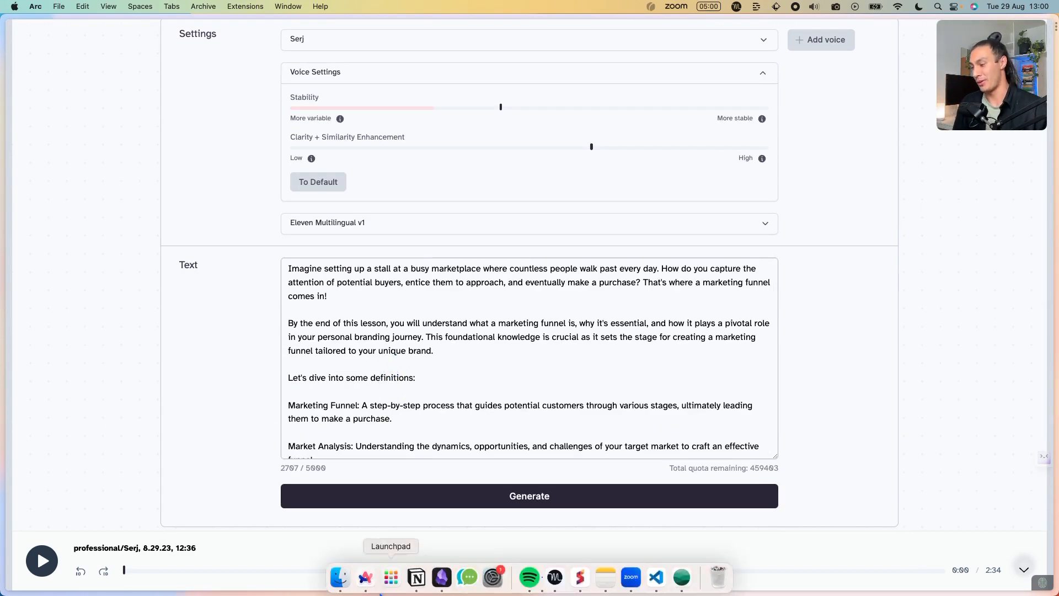
pyautogui.moveTo(364, 577)
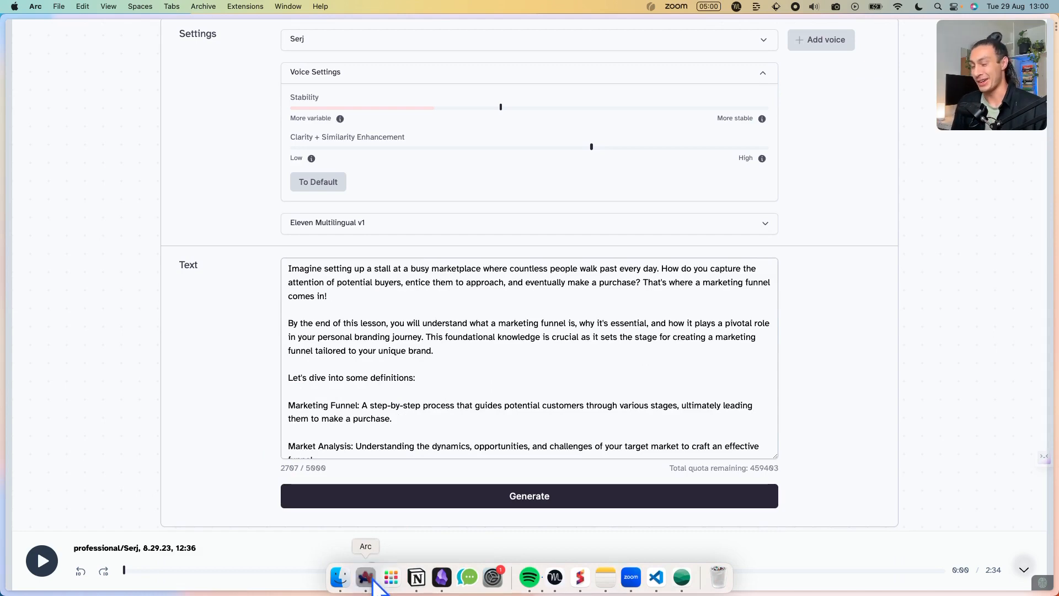
pyautogui.click(364, 577)
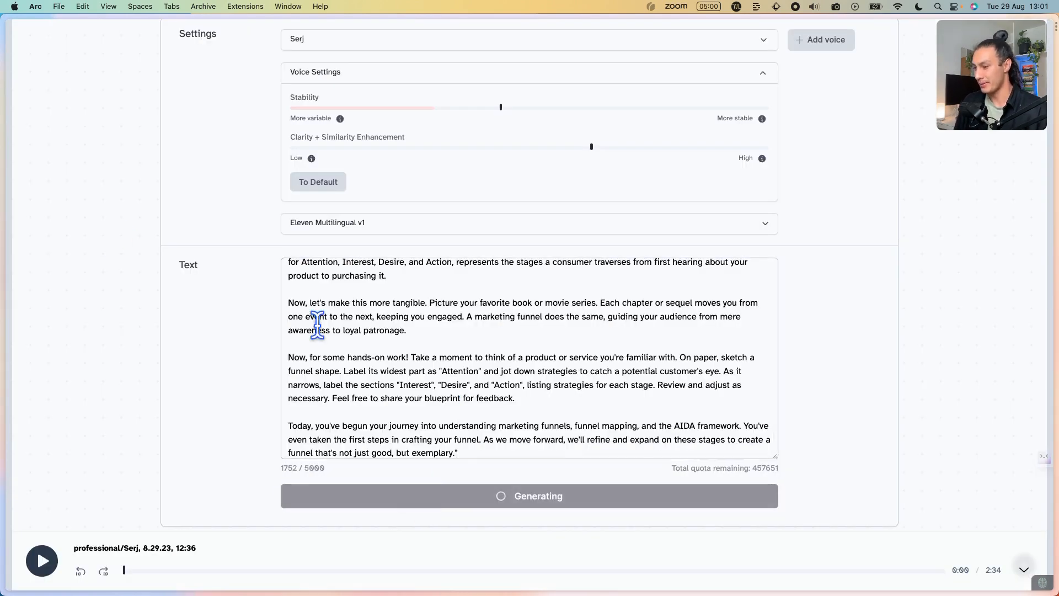
pyautogui.click(41, 561)
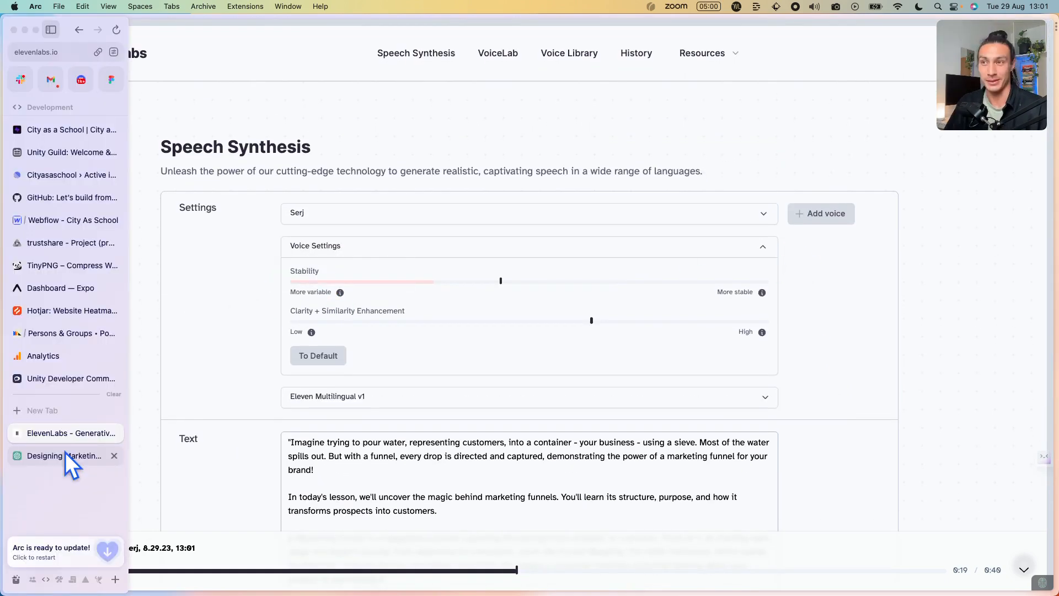
pyautogui.moveTo(64, 455)
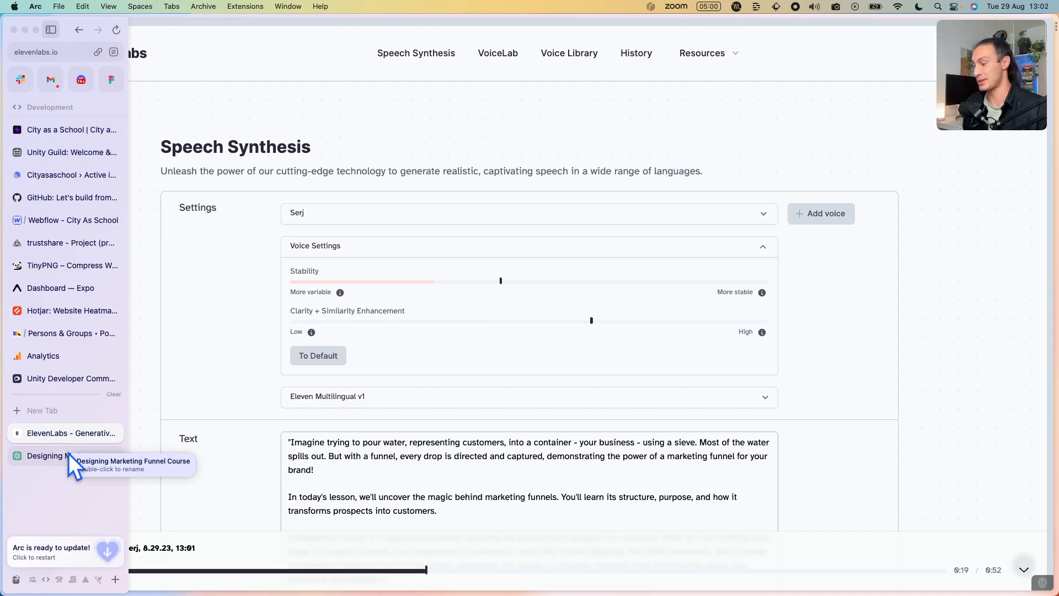
# Step: Select the 'I want to name my course' prompt asking for 10 title and subtitle ideas
pyautogui.click(47, 454)
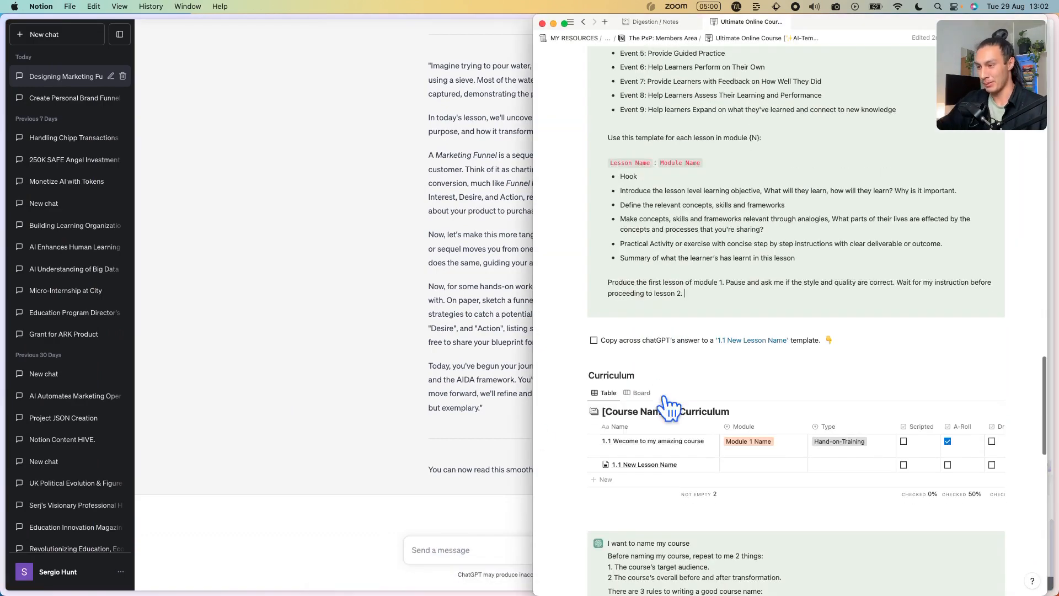
pyautogui.scroll(-3)
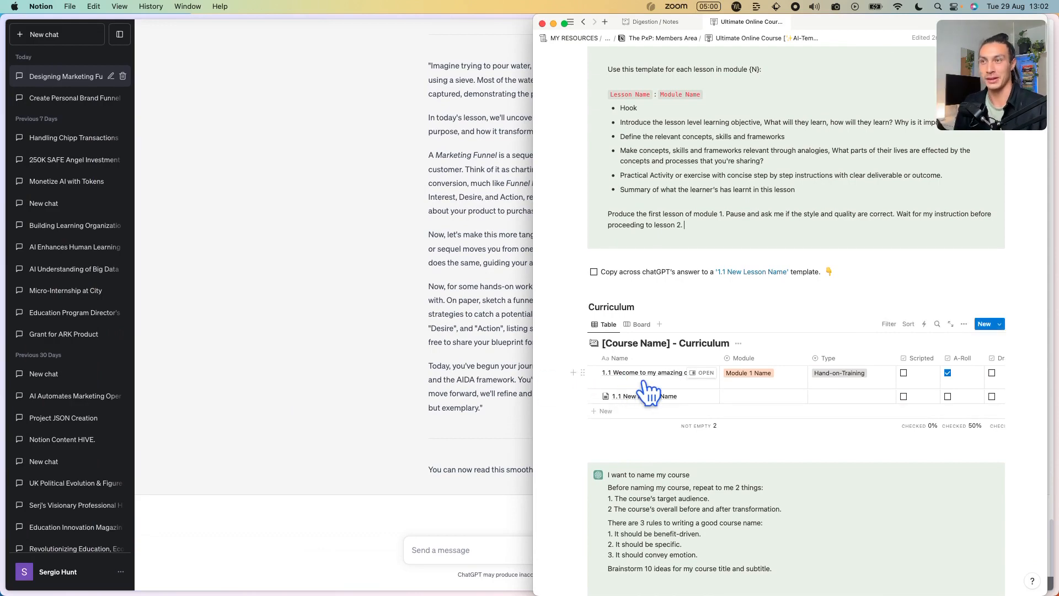
pyautogui.scroll(-3)
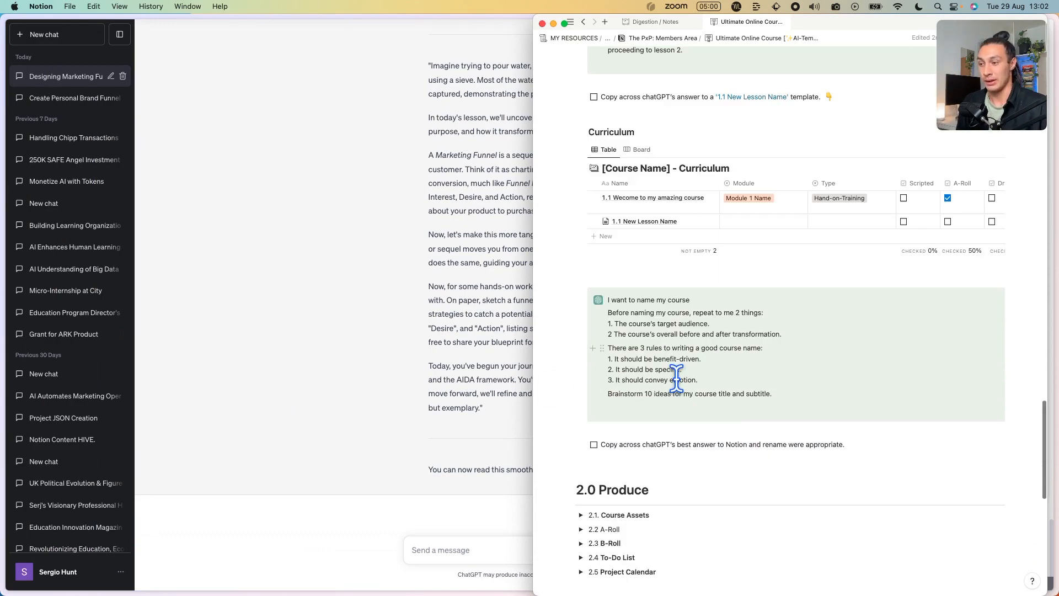
pyautogui.moveTo(607, 299); pyautogui.dragTo(771, 393)
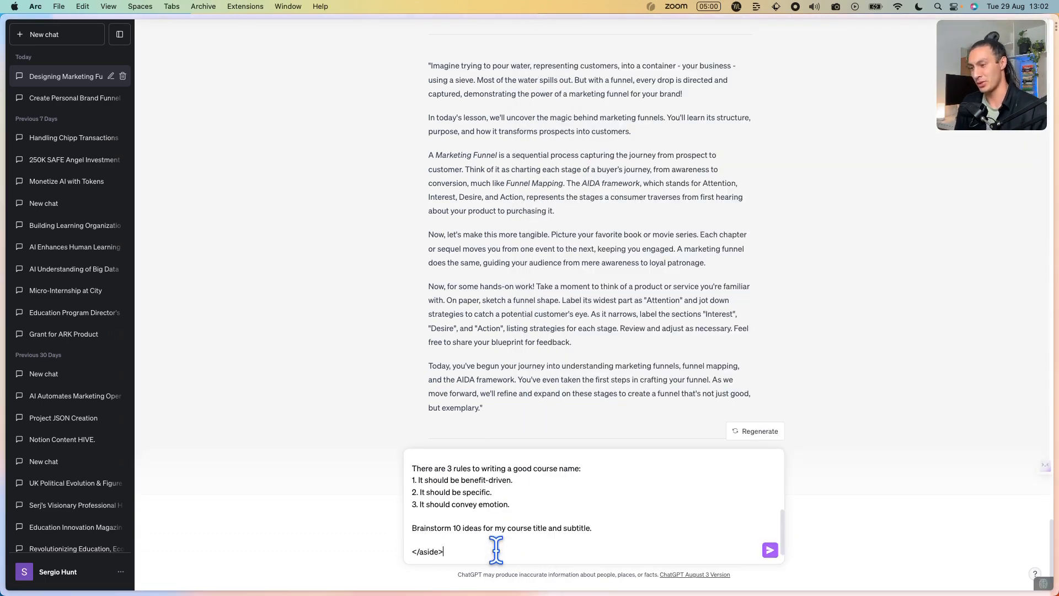
# Step: Strip leftover image markup from the pasted naming prompt and review ChatGPT's ten title ideas
pyautogui.press('backspace')
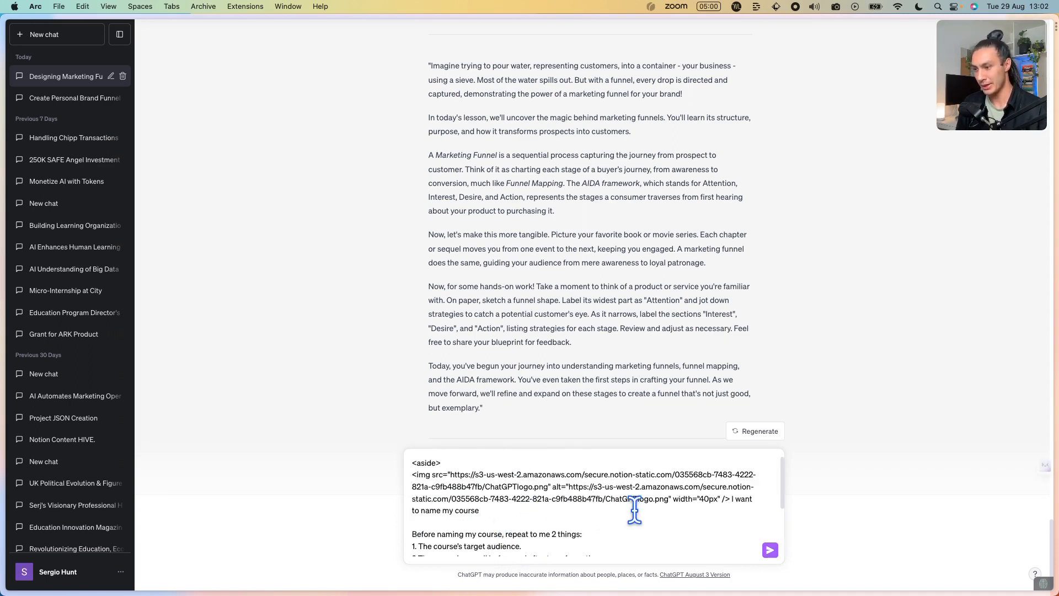
pyautogui.moveTo(633, 510); pyautogui.dragTo(412, 462)
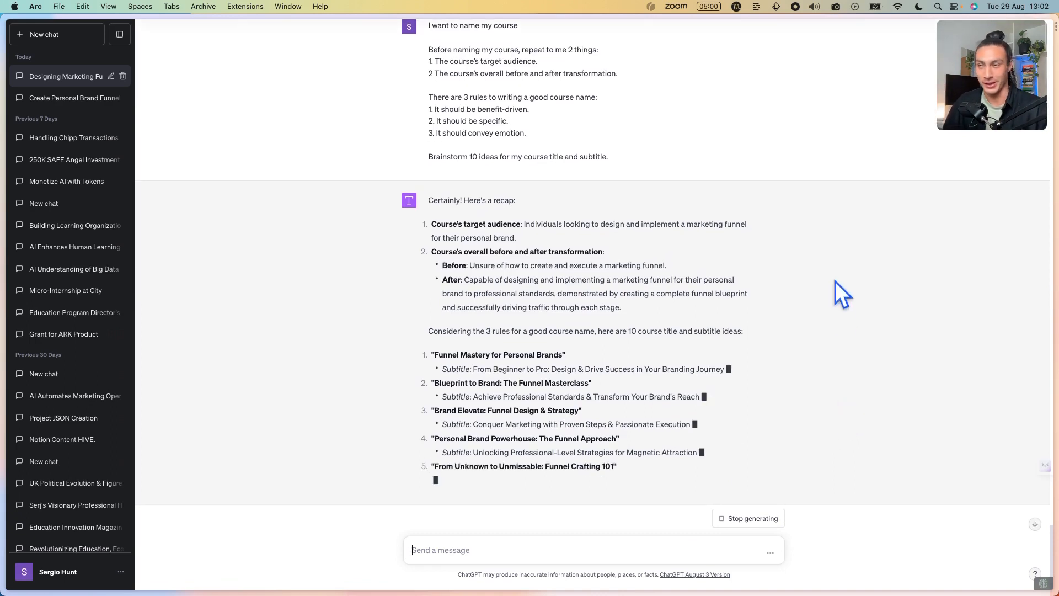
pyautogui.moveTo(783, 280)
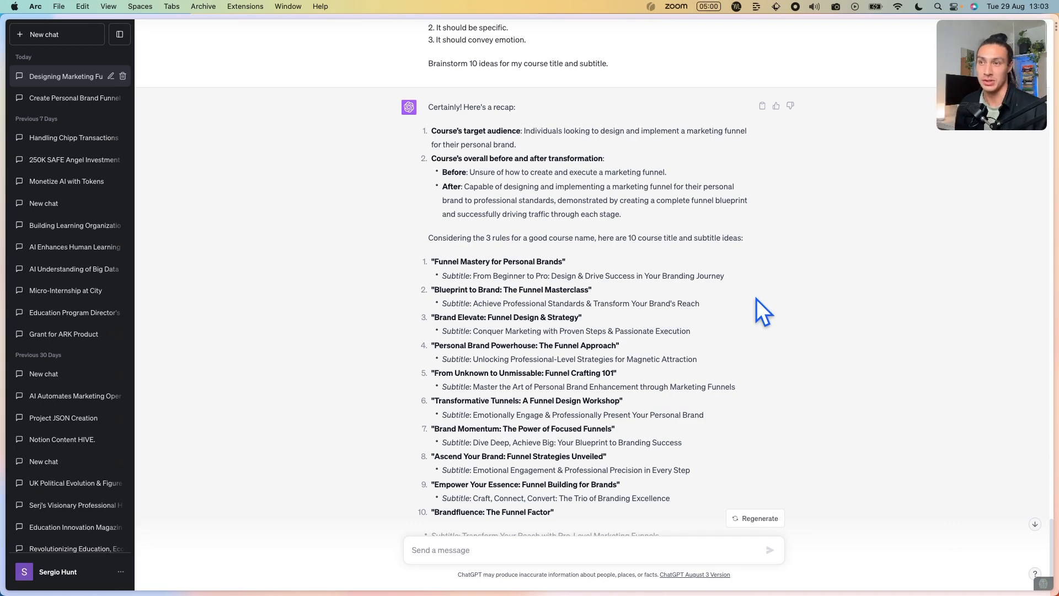
pyautogui.scroll(-3)
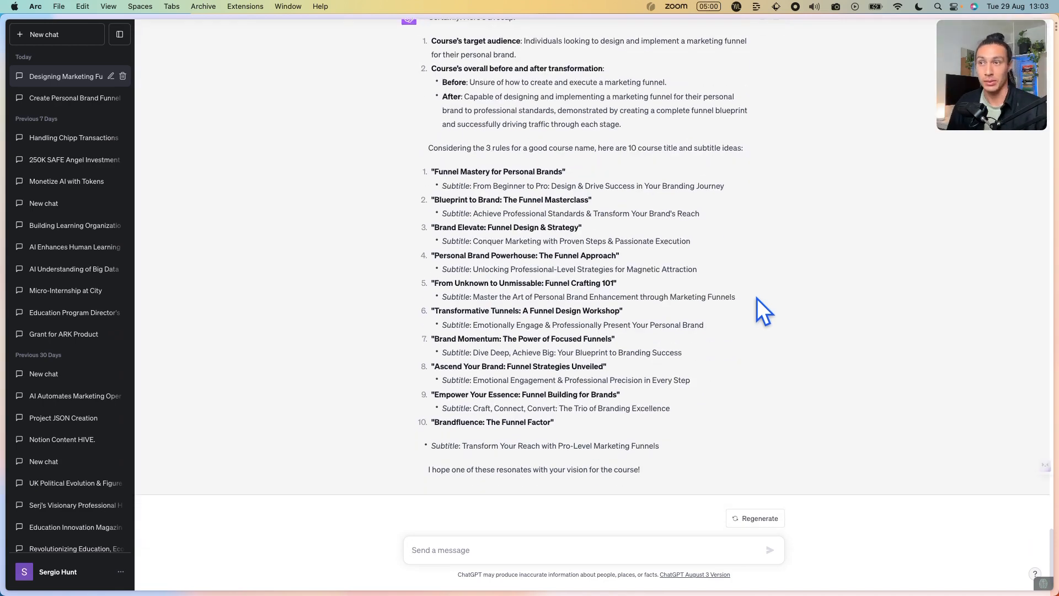